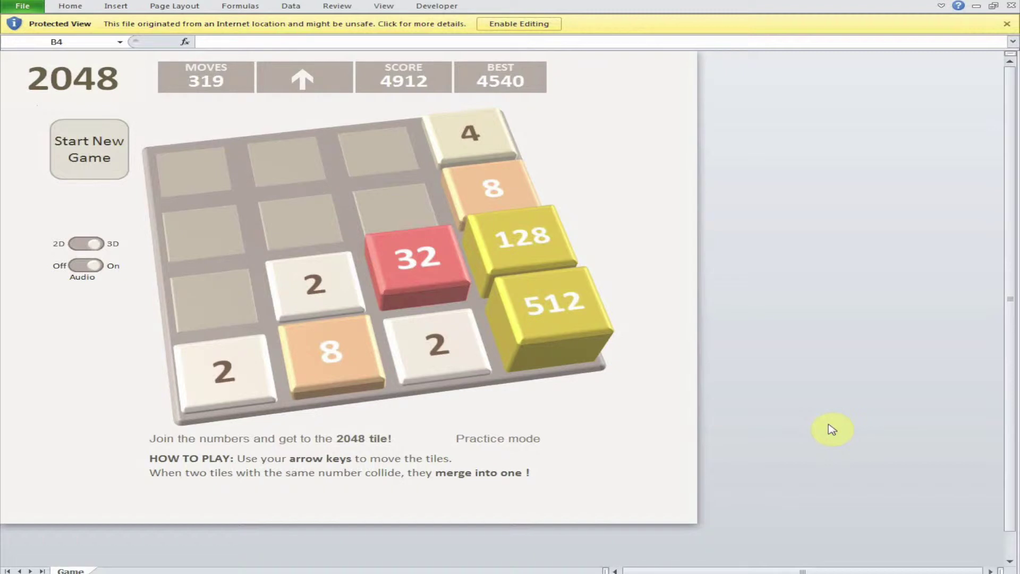
{"action": "mouse_move", "coordinate": [61, 38]}
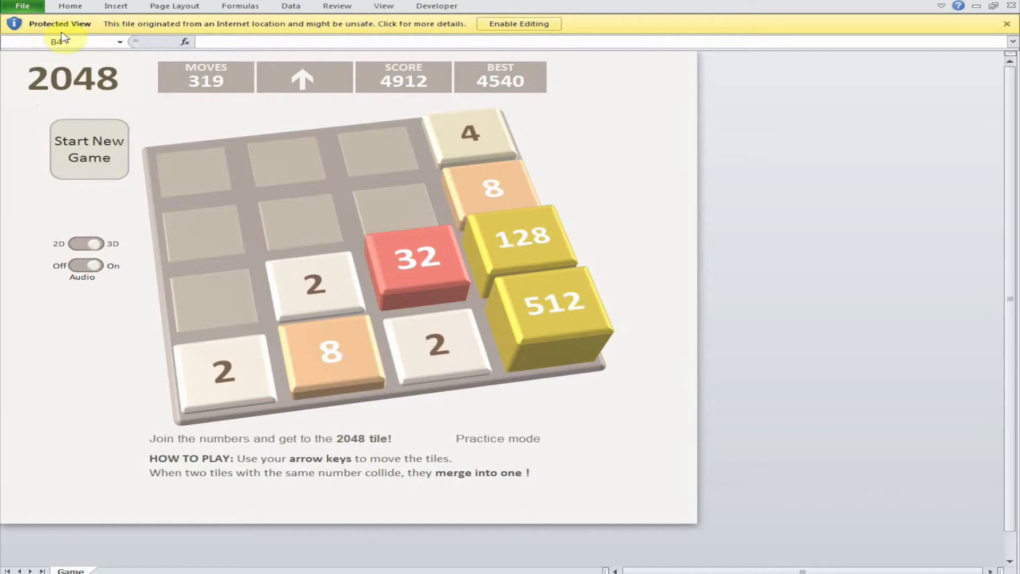
{"action": "mouse_move", "coordinate": [275, 41]}
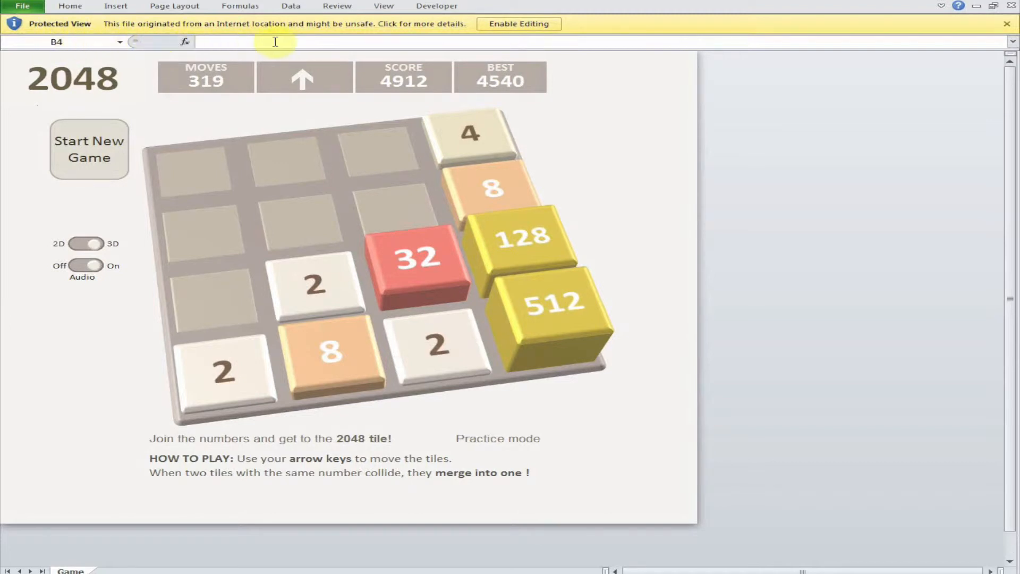
Step: Enable editing and enable content so the 2048 workbook's macros and game tab work
{"action": "left_click", "coordinate": [516, 24]}
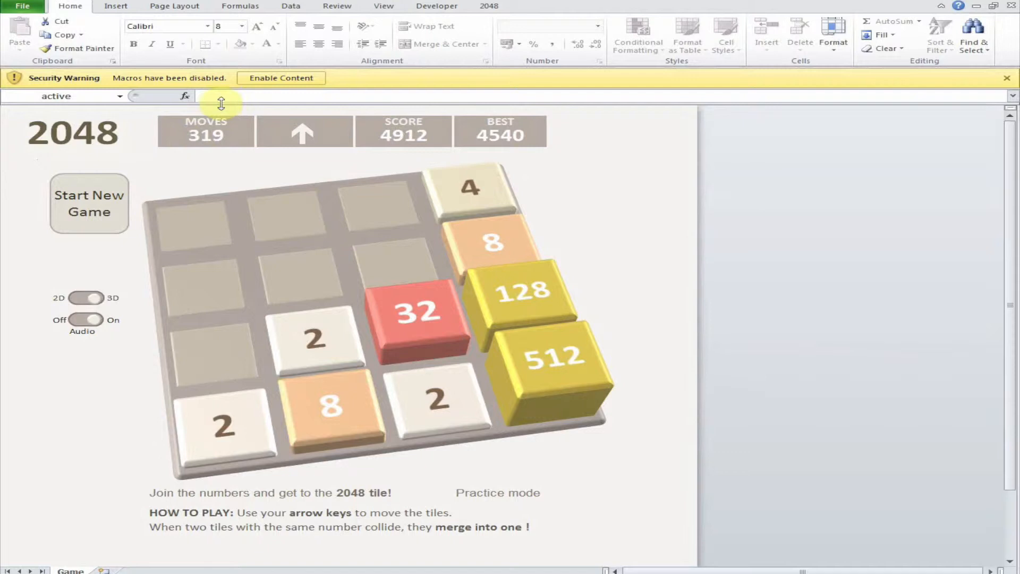
{"action": "mouse_move", "coordinate": [326, 244]}
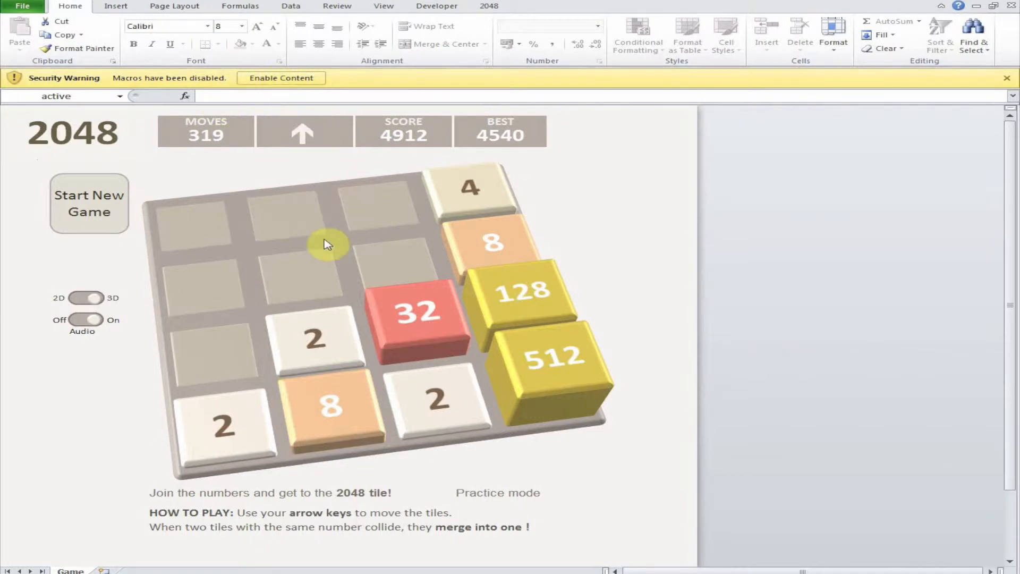
{"action": "mouse_move", "coordinate": [281, 78]}
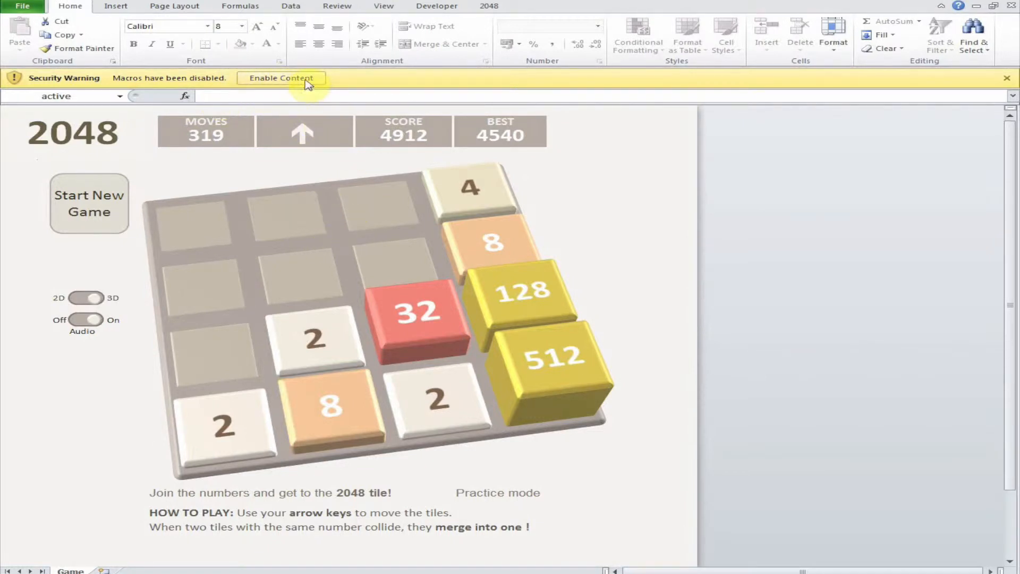
{"action": "left_click", "coordinate": [281, 77]}
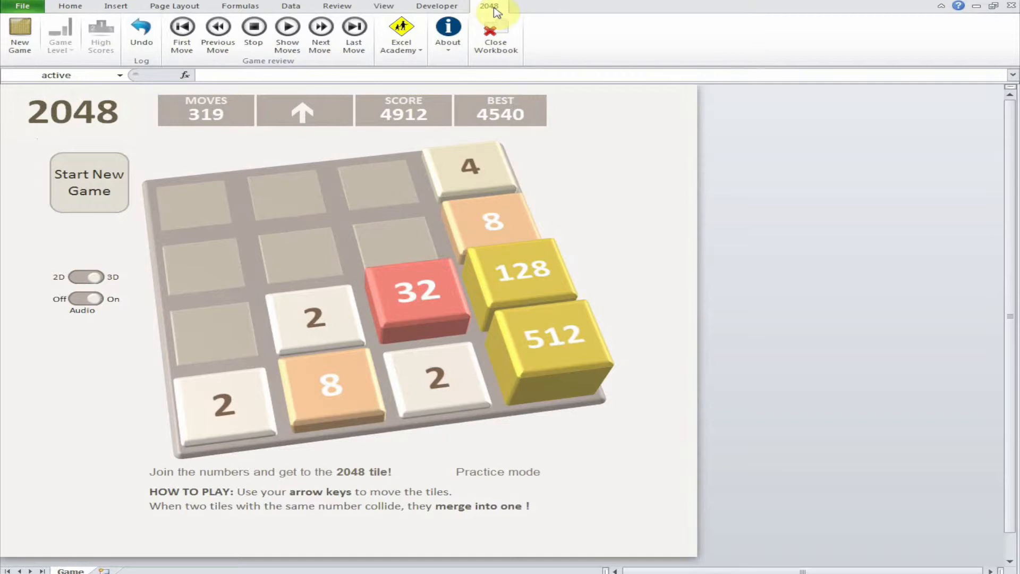
{"action": "mouse_move", "coordinate": [383, 6]}
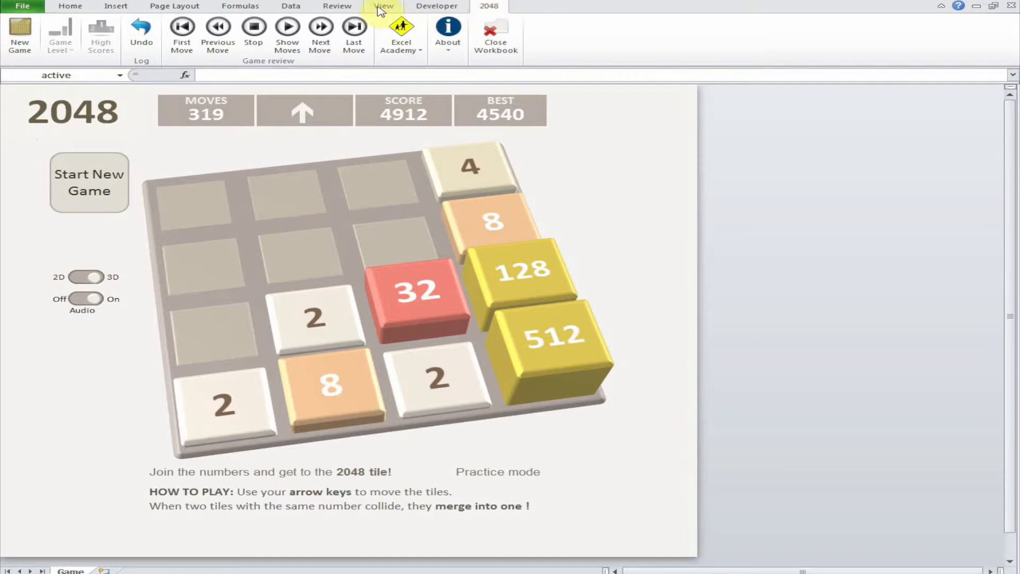
{"action": "mouse_move", "coordinate": [435, 5]}
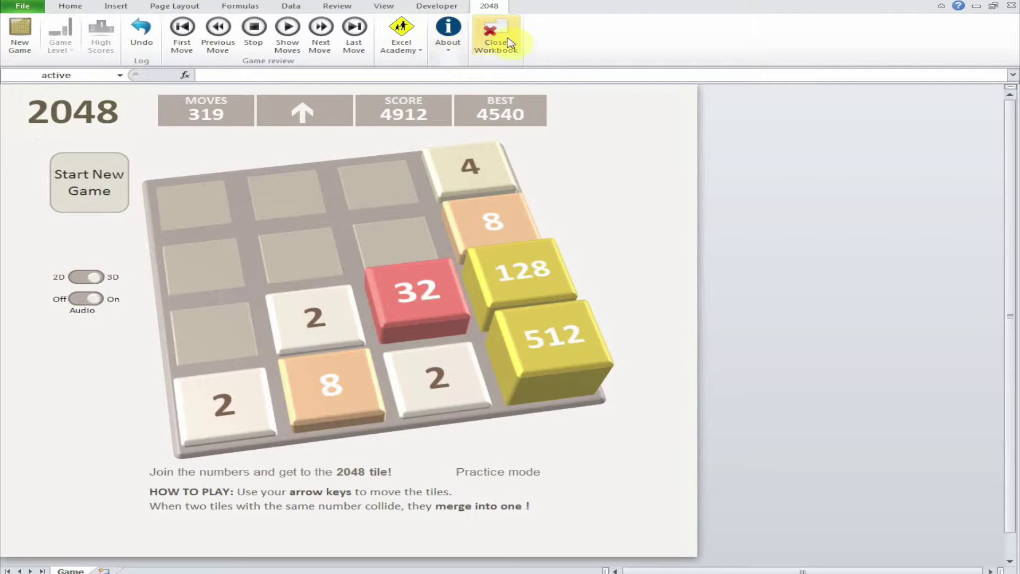
{"action": "mouse_move", "coordinate": [55, 70]}
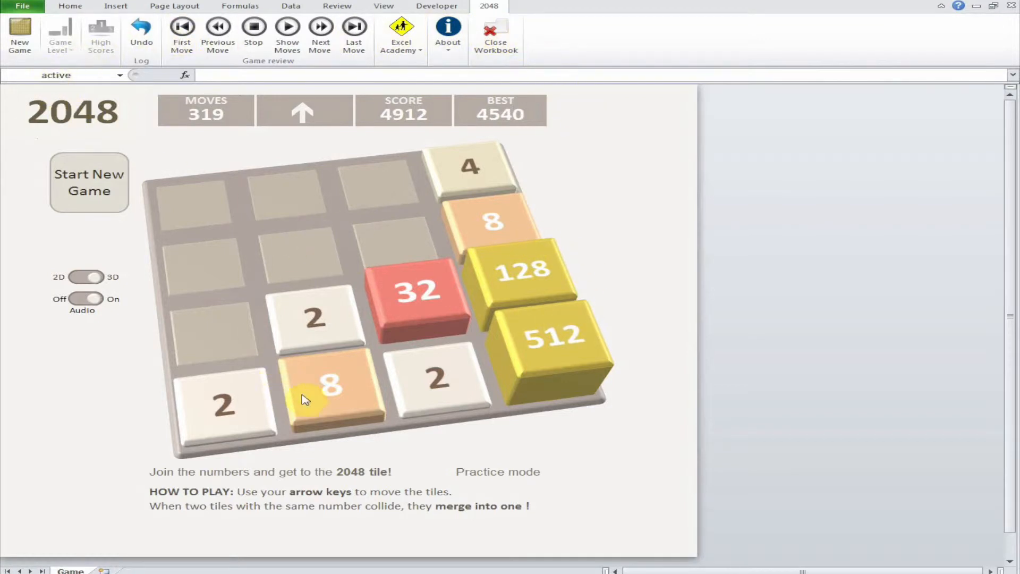
{"action": "mouse_move", "coordinate": [465, 444]}
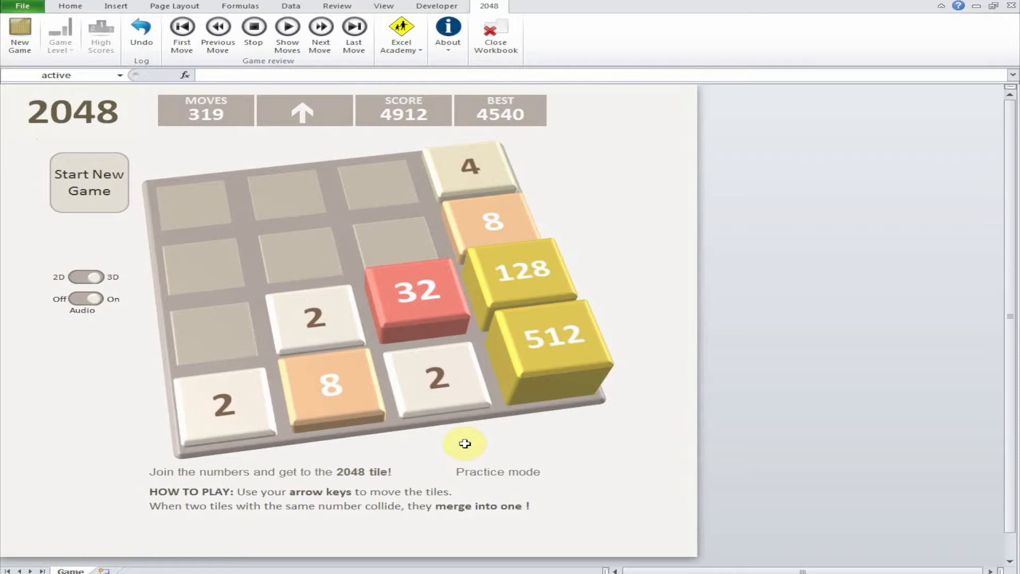
{"action": "mouse_move", "coordinate": [276, 208]}
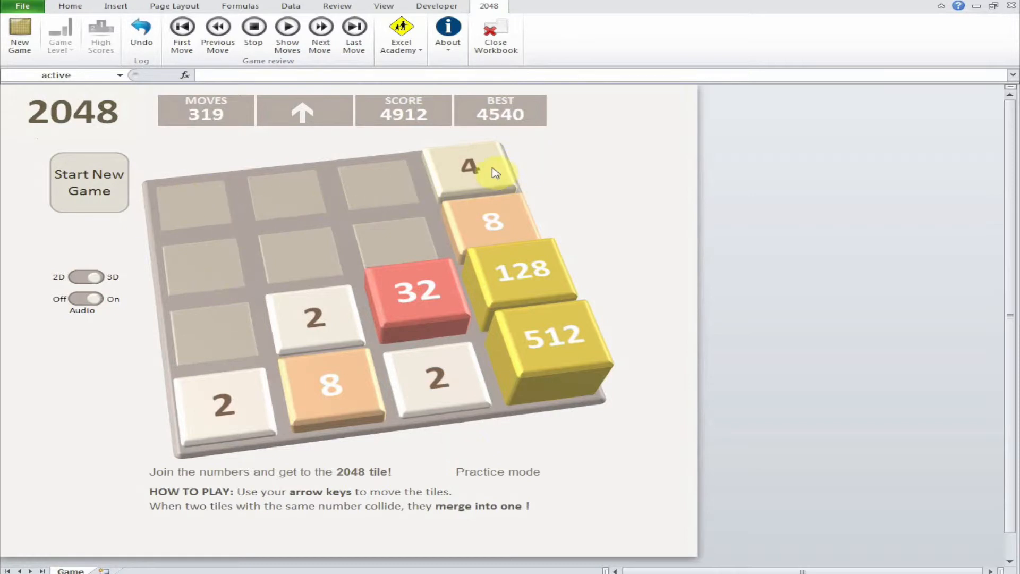
{"action": "mouse_move", "coordinate": [405, 483]}
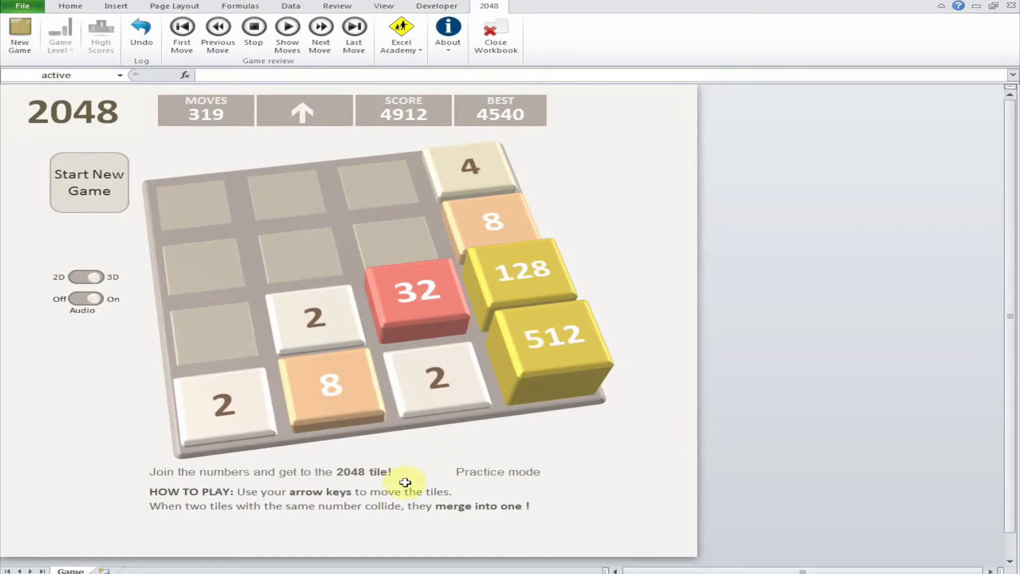
{"action": "mouse_move", "coordinate": [400, 487]}
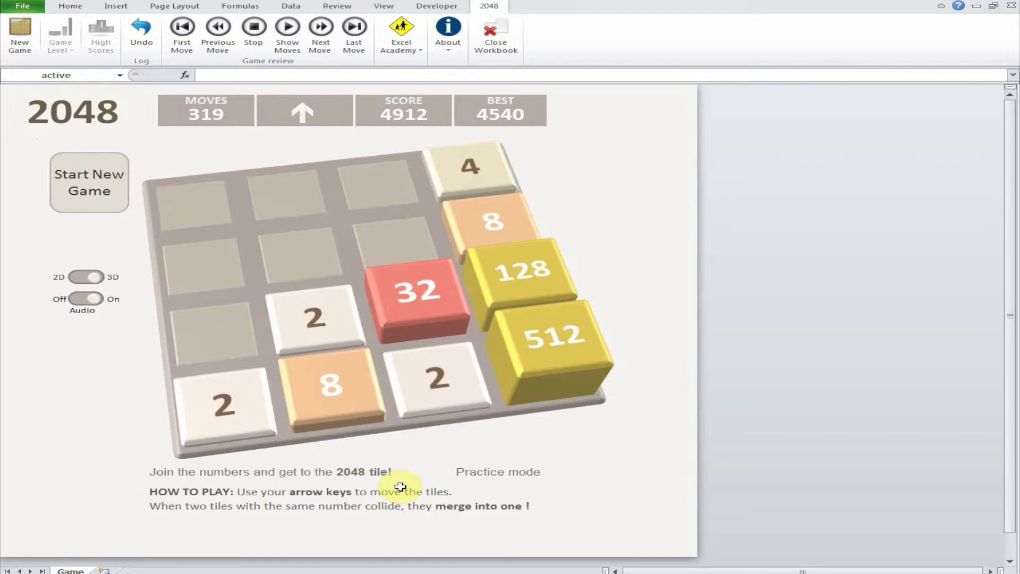
{"action": "mouse_move", "coordinate": [389, 489]}
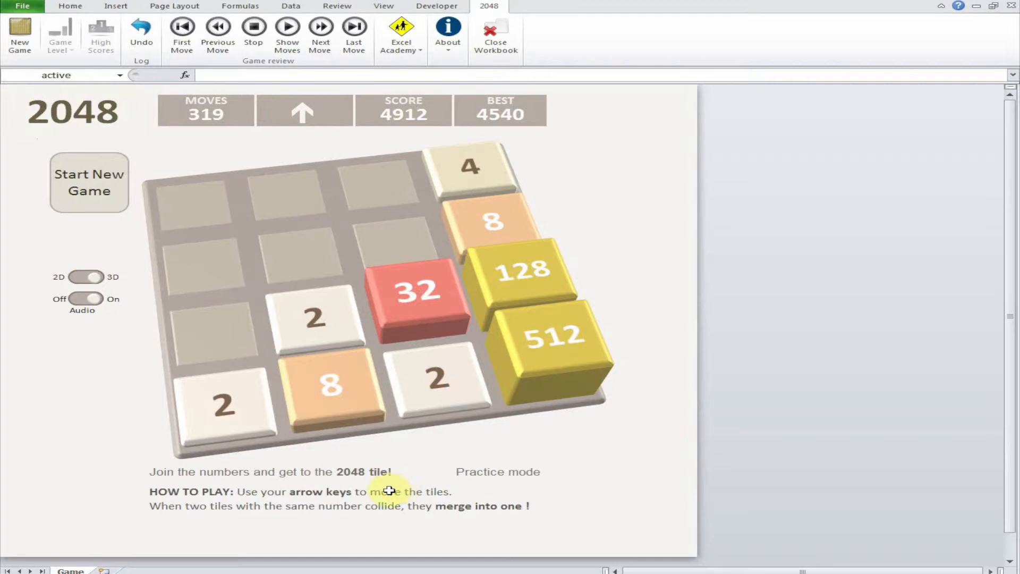
{"action": "mouse_move", "coordinate": [231, 410]}
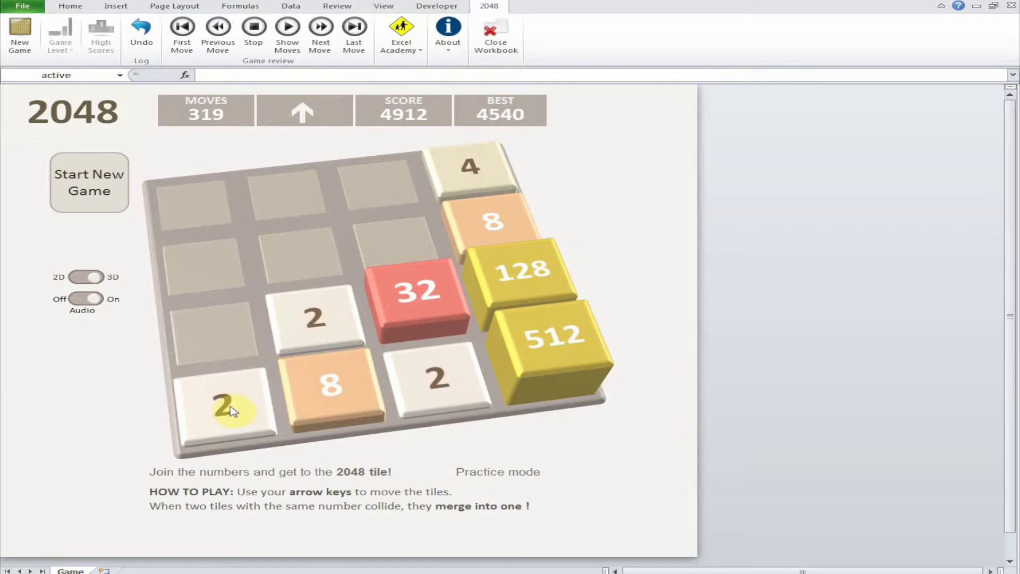
{"action": "mouse_move", "coordinate": [246, 402]}
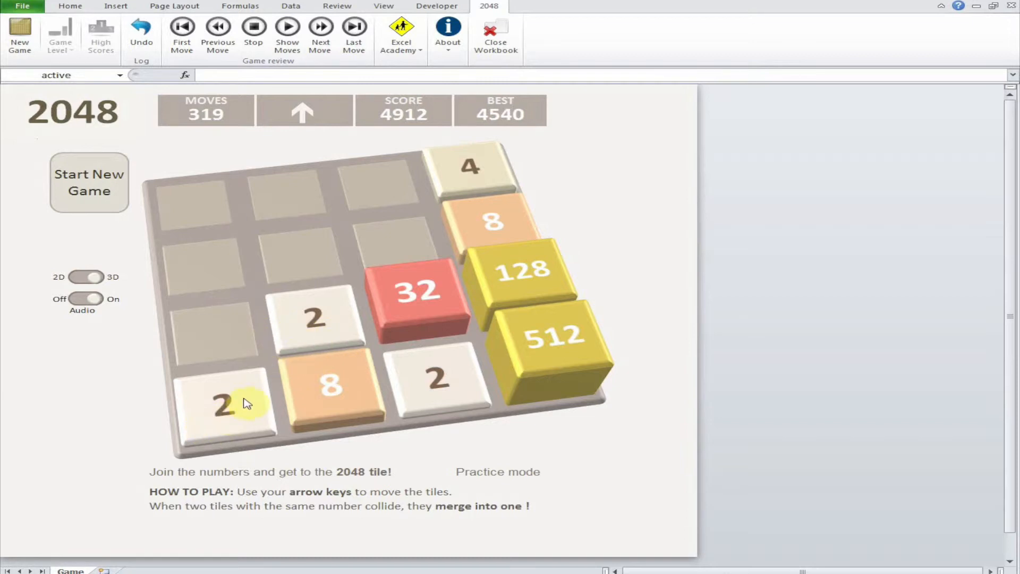
{"action": "mouse_move", "coordinate": [338, 423]}
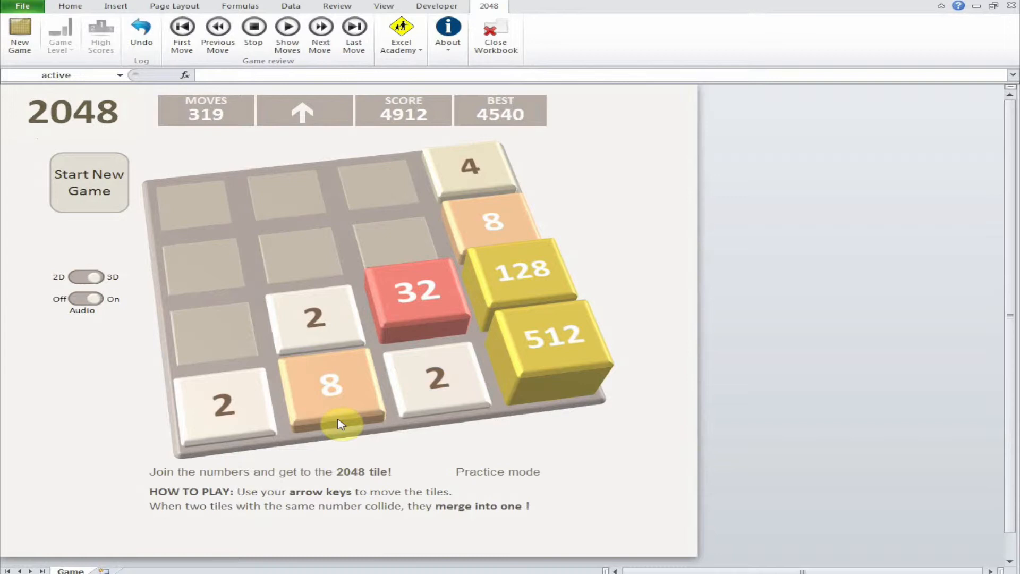
{"action": "mouse_move", "coordinate": [342, 426]}
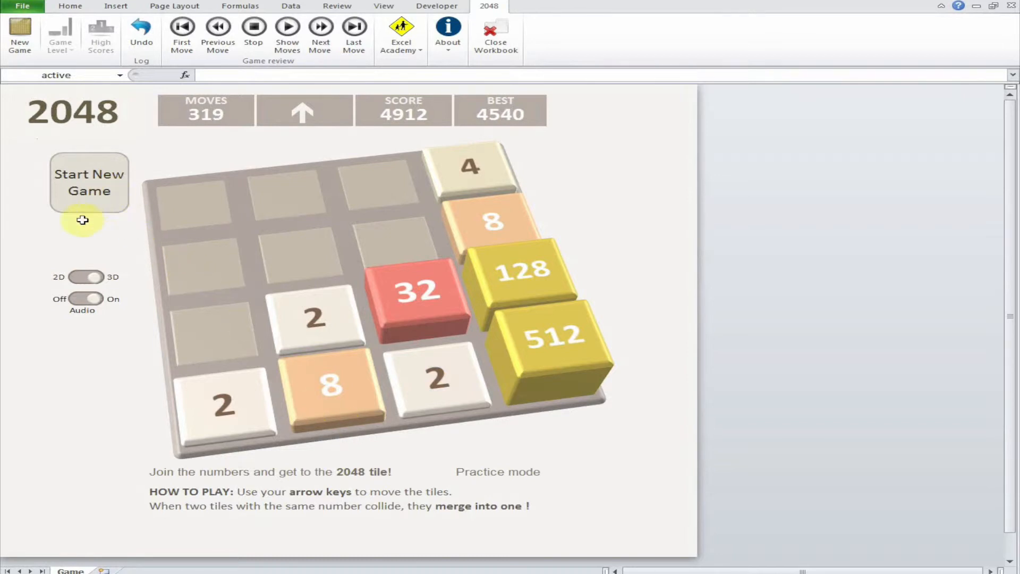
{"action": "mouse_move", "coordinate": [91, 299]}
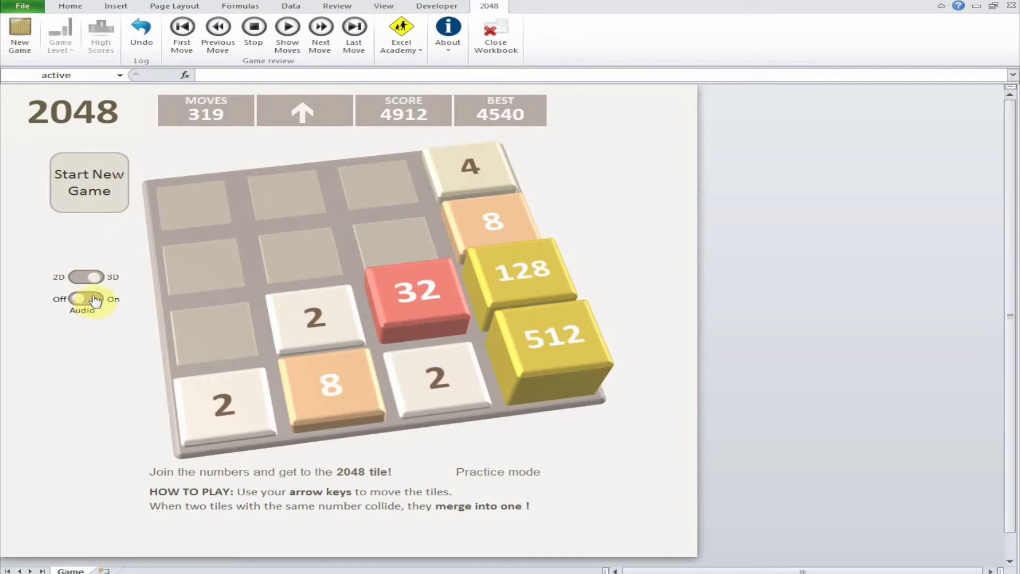
Step: Toggle the 2048 board to 2D and start a new game, confirming erasure of stored moves
{"action": "left_click", "coordinate": [84, 276]}
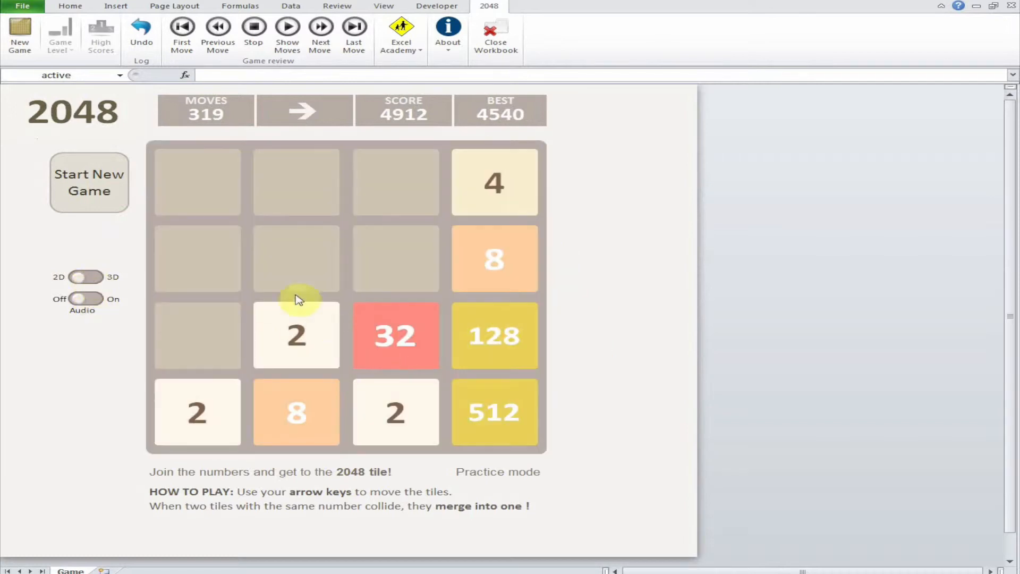
{"action": "left_click", "coordinate": [89, 183]}
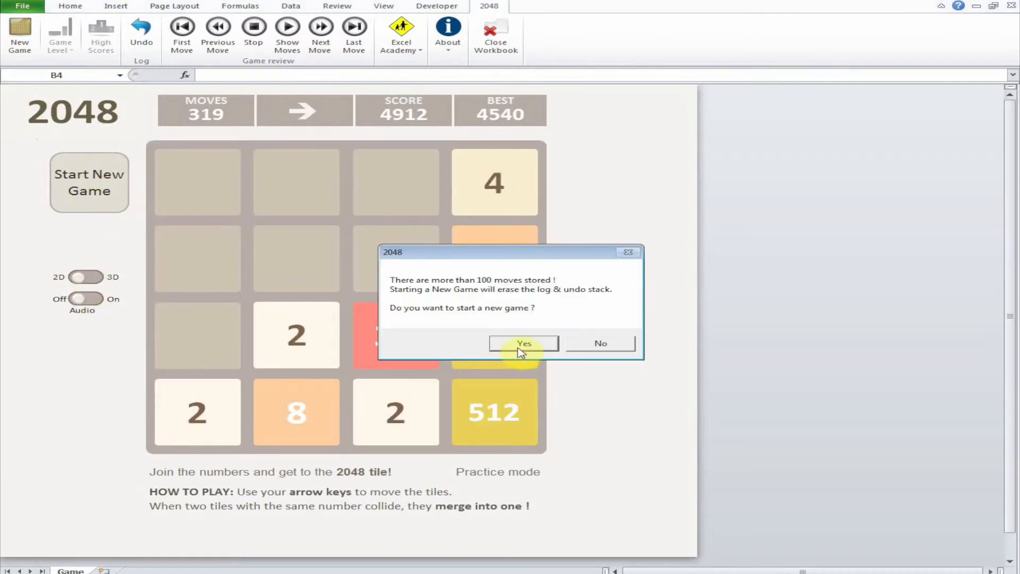
{"action": "left_click", "coordinate": [522, 343]}
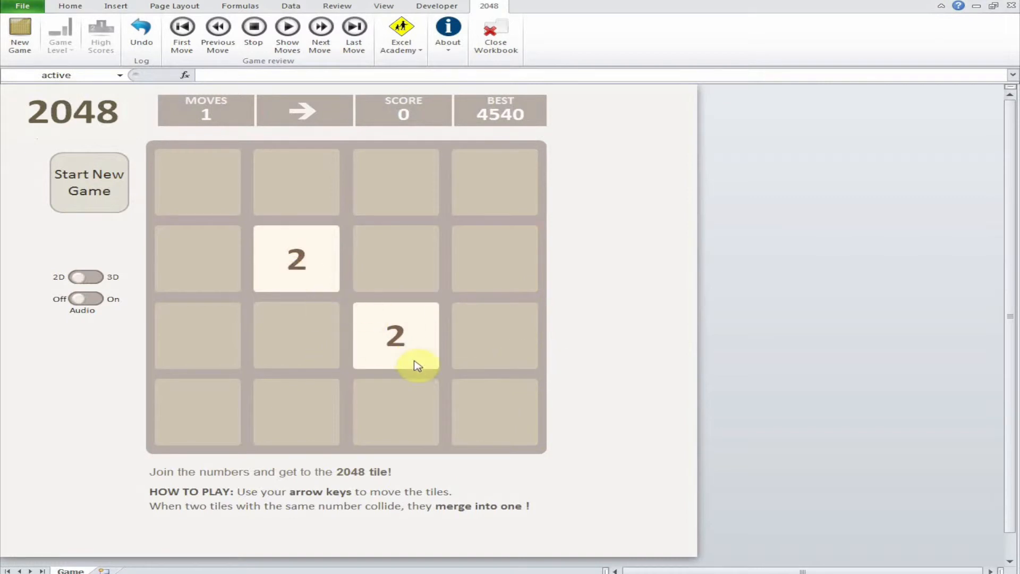
{"action": "mouse_move", "coordinate": [517, 348]}
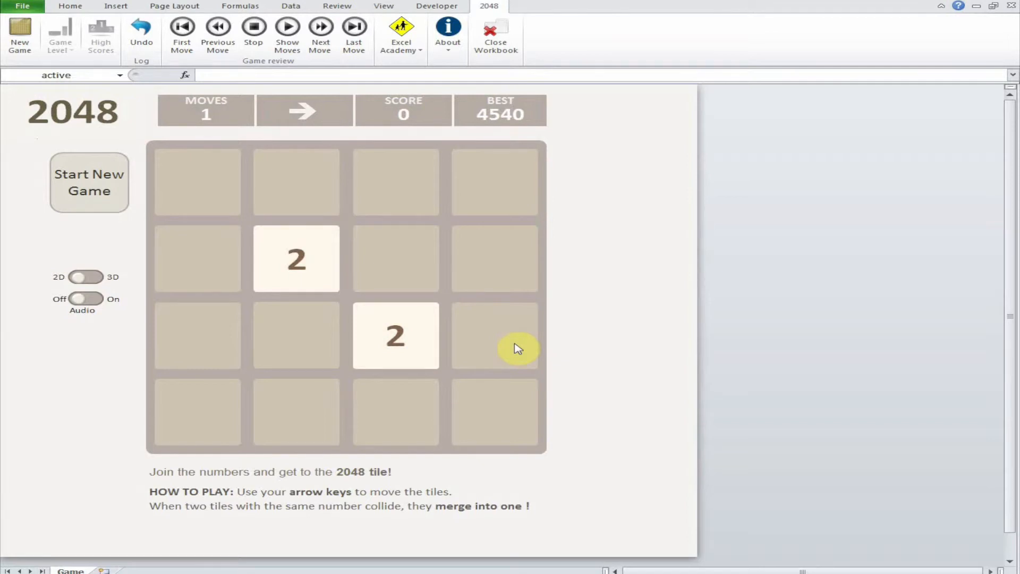
{"action": "key", "text": "up"}
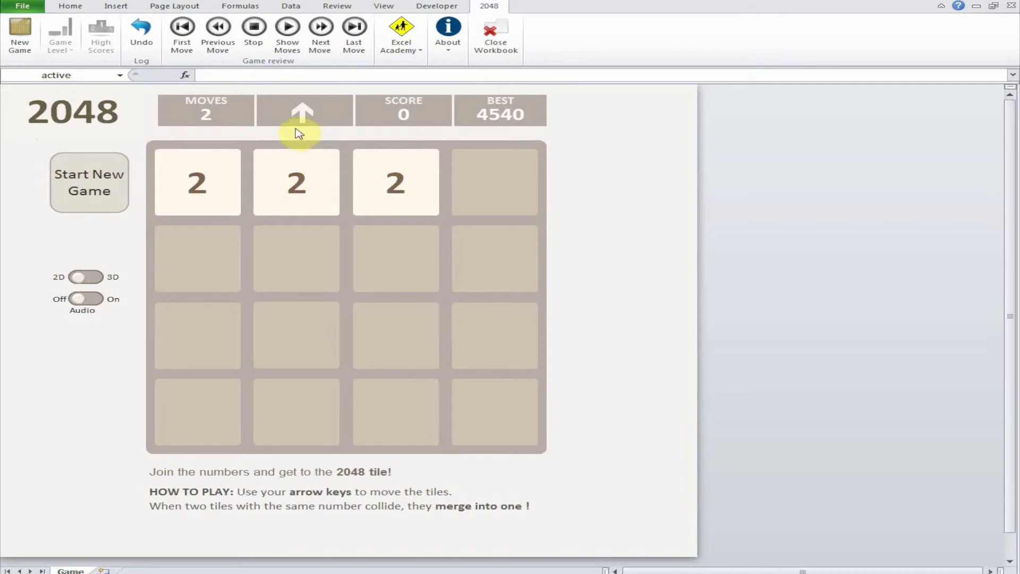
{"action": "mouse_move", "coordinate": [336, 274]}
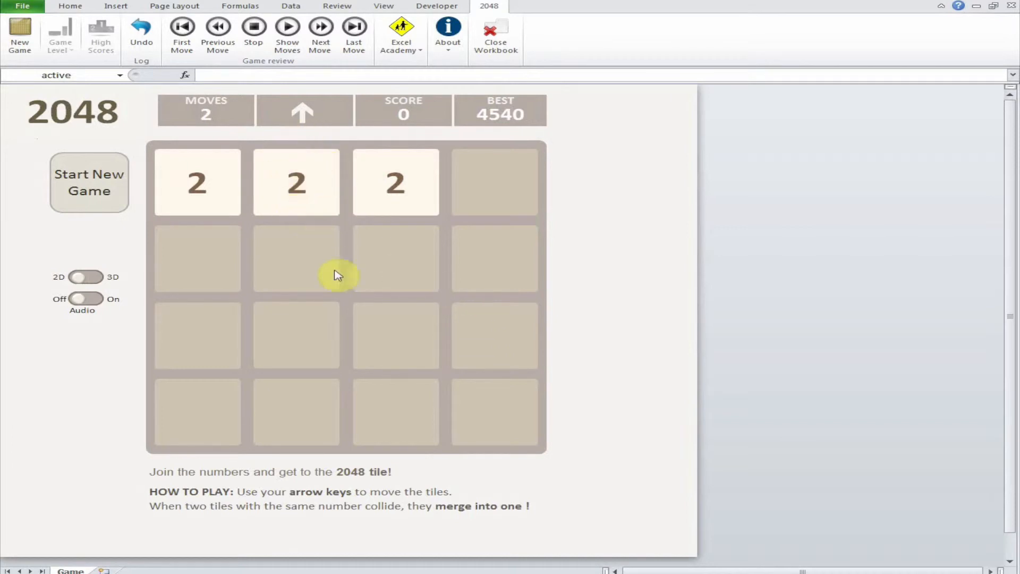
{"action": "mouse_move", "coordinate": [396, 281]}
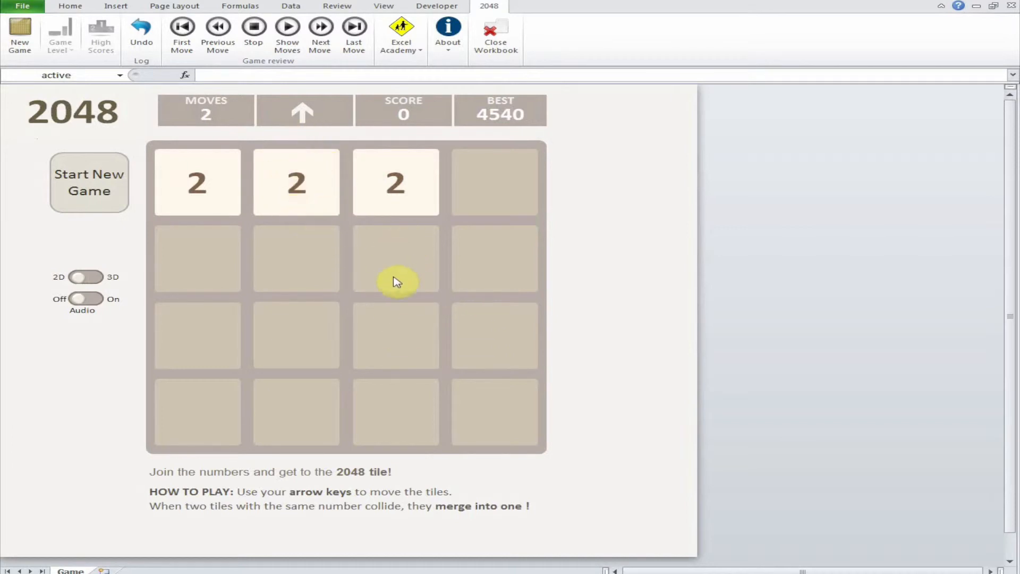
{"action": "mouse_move", "coordinate": [356, 401]}
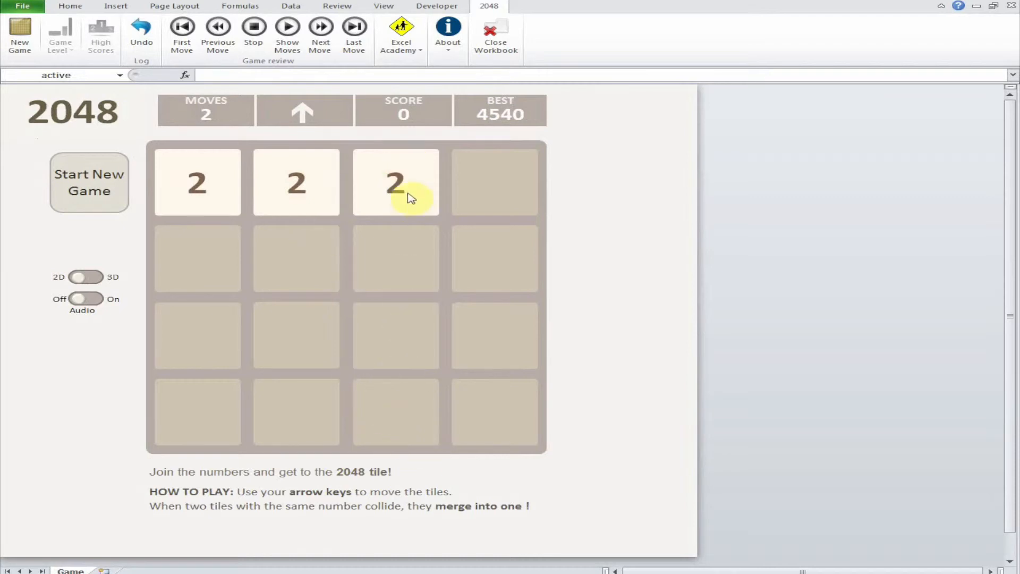
{"action": "mouse_move", "coordinate": [419, 221]}
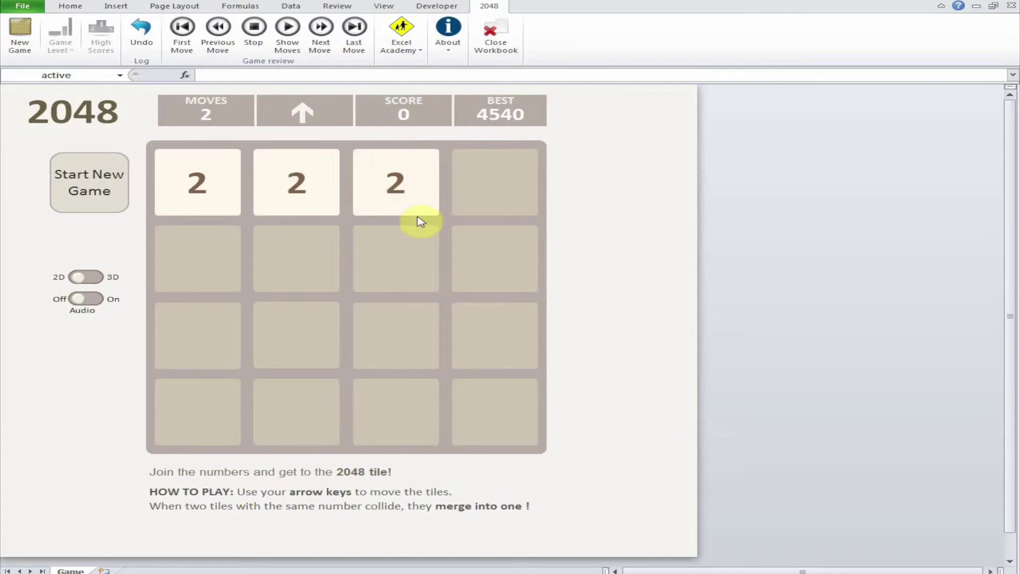
{"action": "mouse_move", "coordinate": [403, 269]}
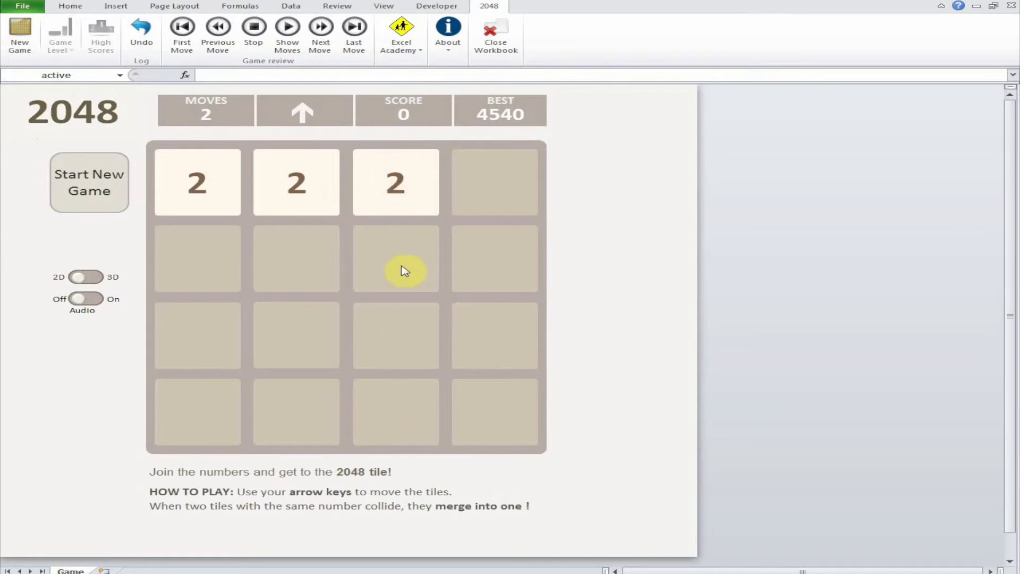
{"action": "mouse_move", "coordinate": [405, 317]}
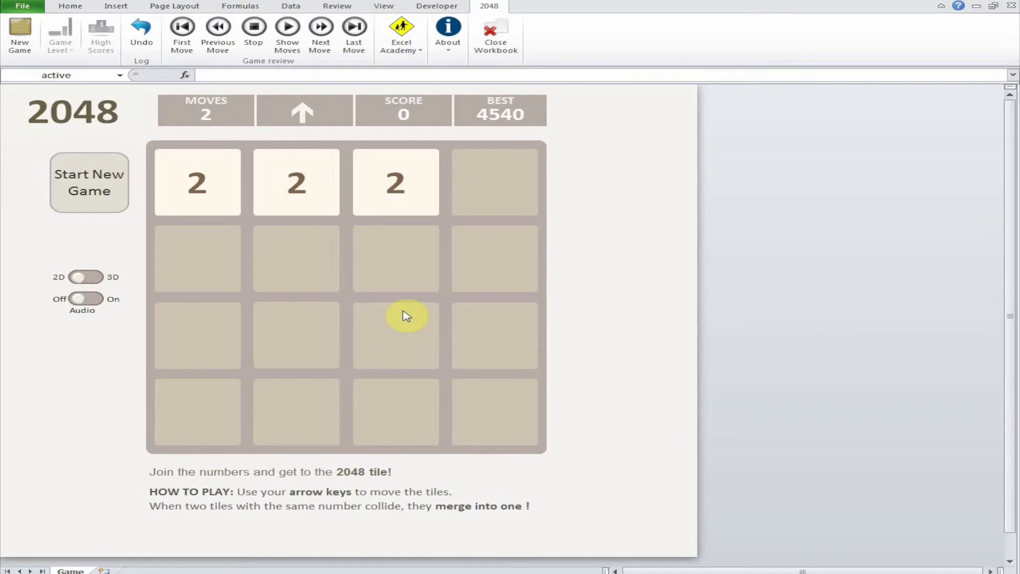
{"action": "mouse_move", "coordinate": [328, 261]}
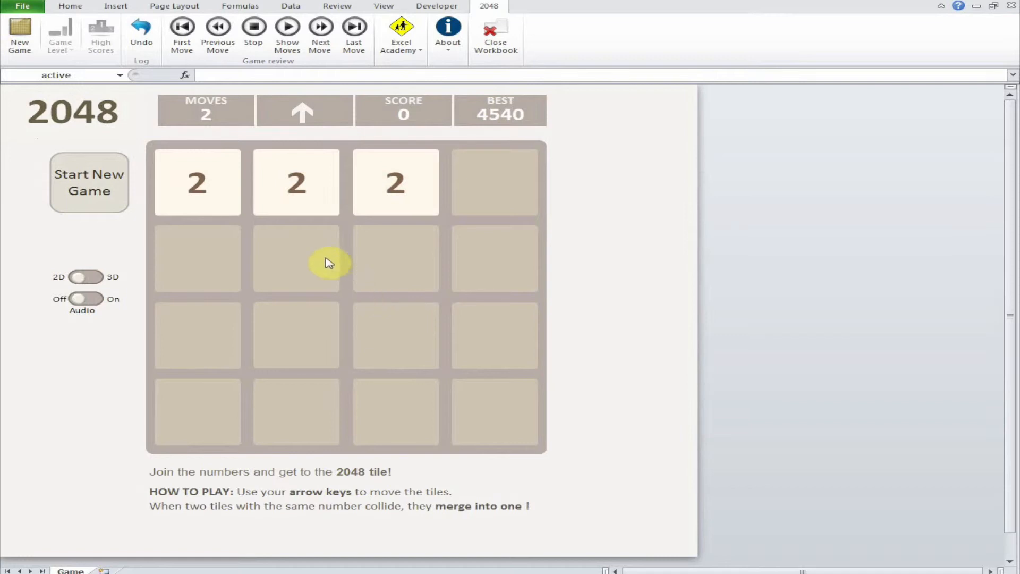
{"action": "mouse_move", "coordinate": [275, 244]}
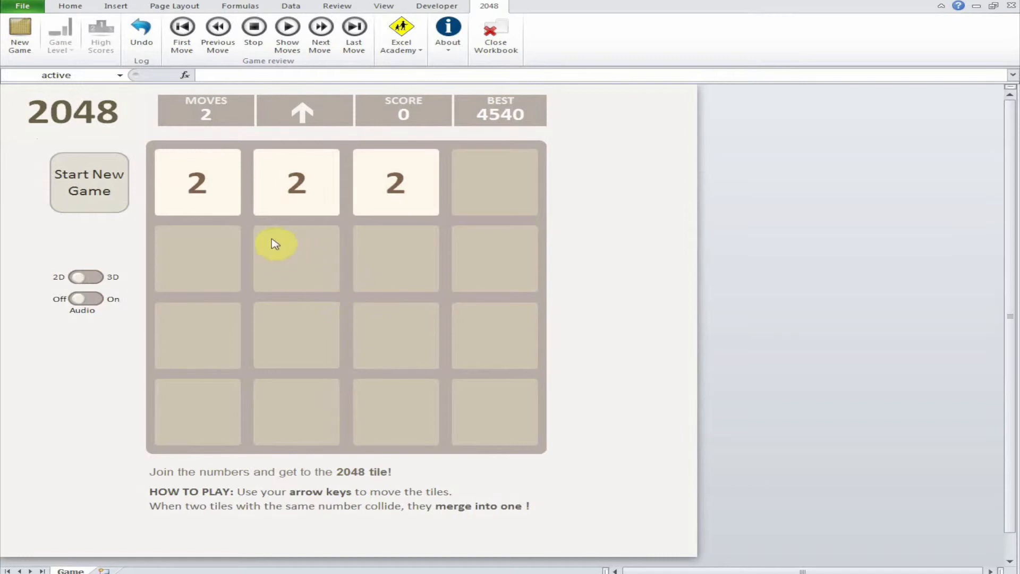
{"action": "mouse_move", "coordinate": [211, 209]}
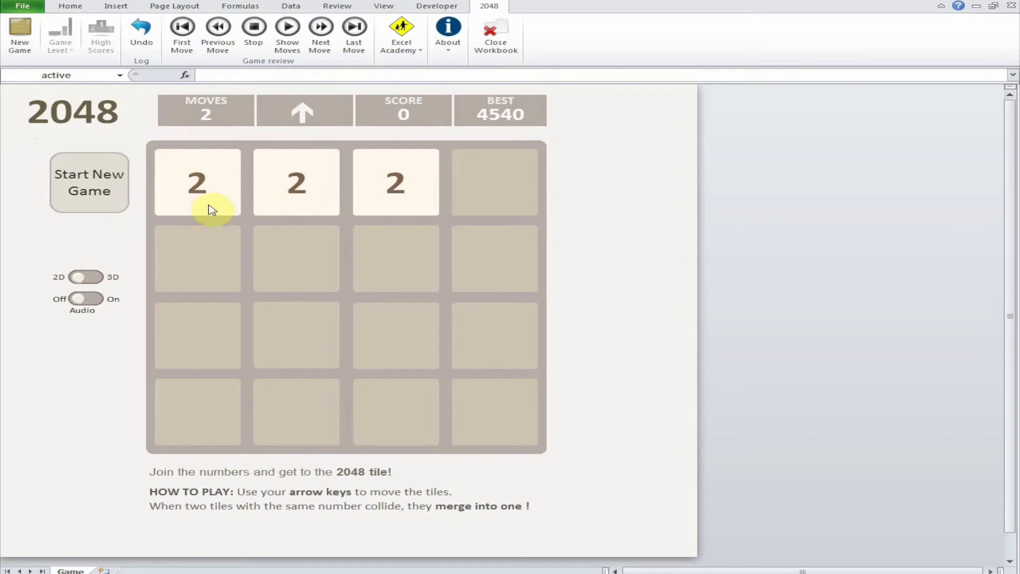
{"action": "mouse_move", "coordinate": [189, 266]}
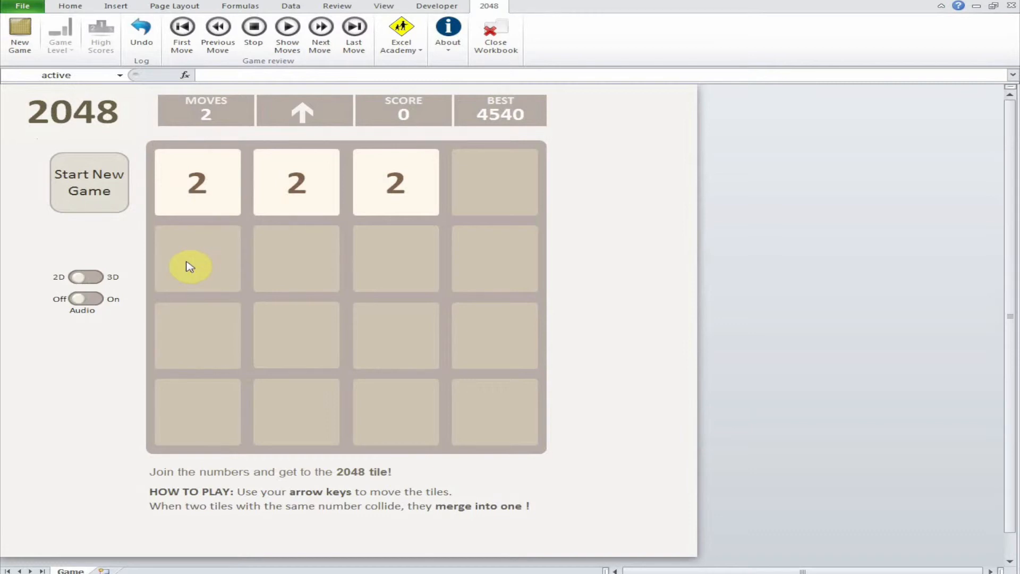
Step: Slide tiles right, left, up and down to reach 11 moves, 48 points and a 16 tile
{"action": "key", "text": "right"}
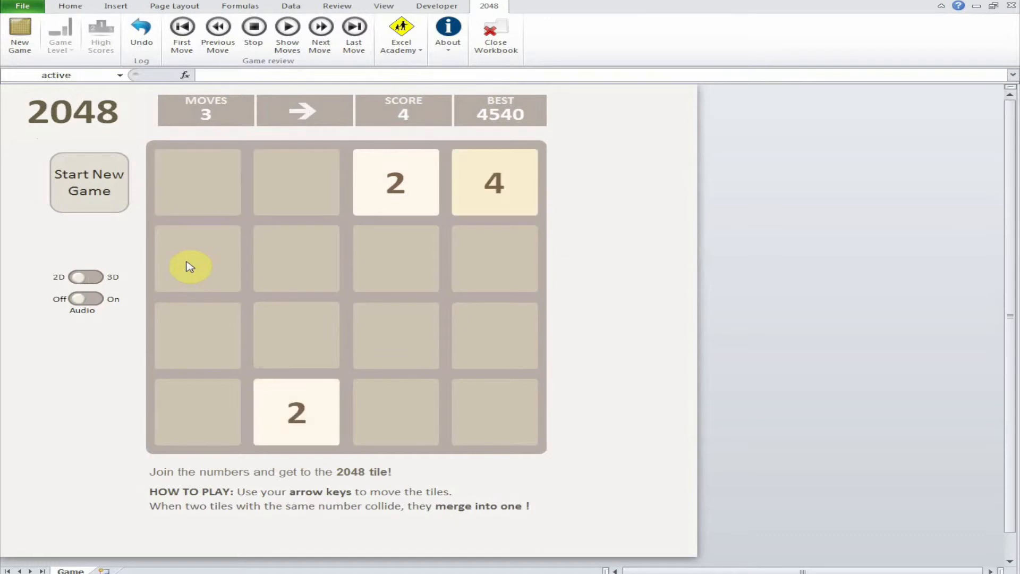
{"action": "mouse_move", "coordinate": [519, 220]}
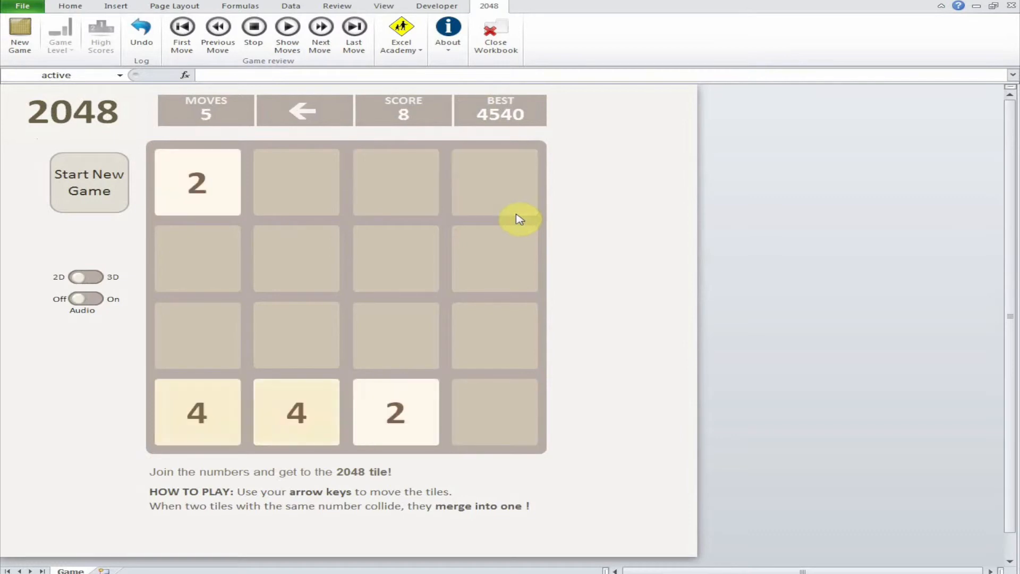
{"action": "mouse_move", "coordinate": [350, 428]}
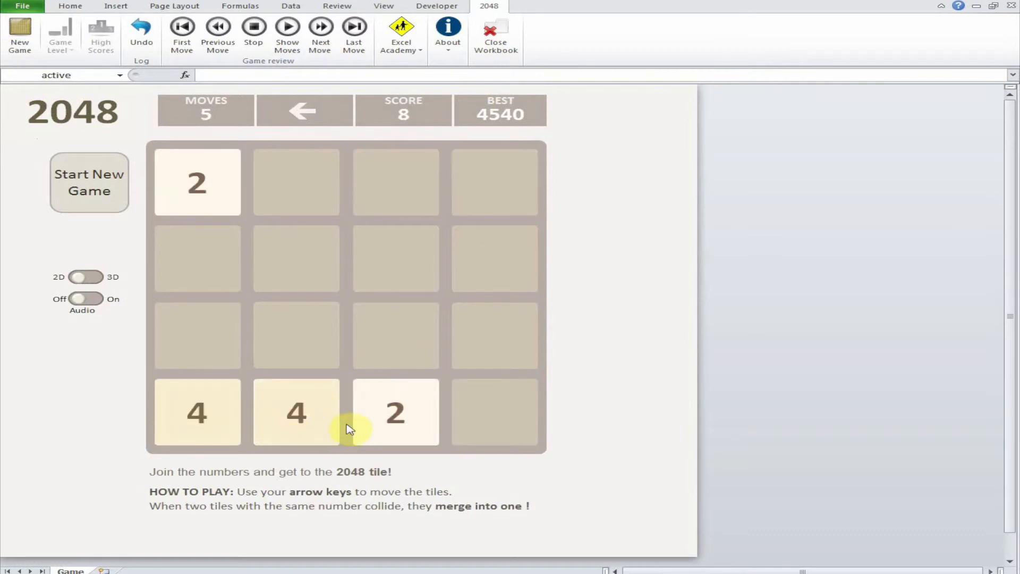
{"action": "mouse_move", "coordinate": [414, 441]}
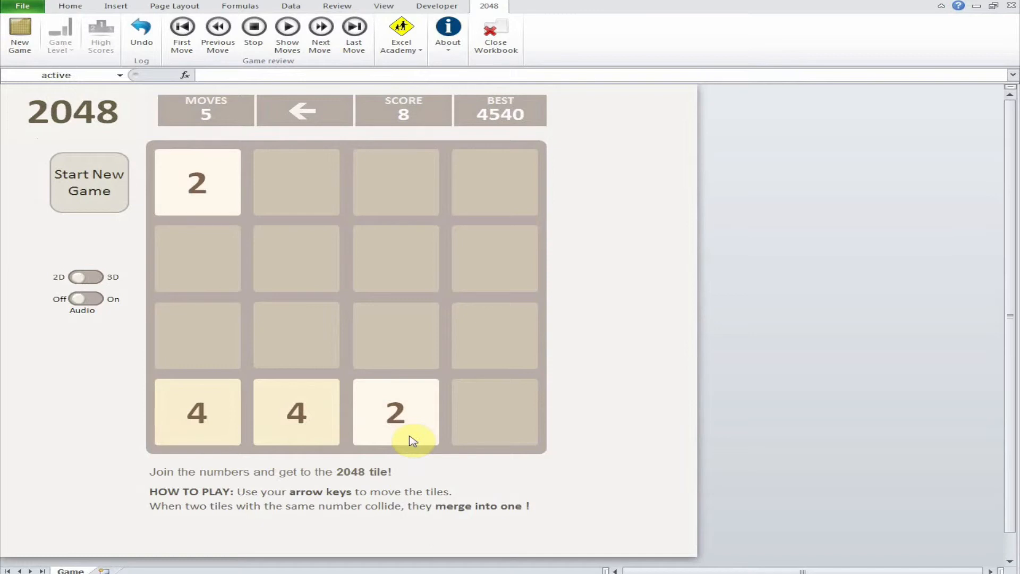
{"action": "key", "text": "Left"}
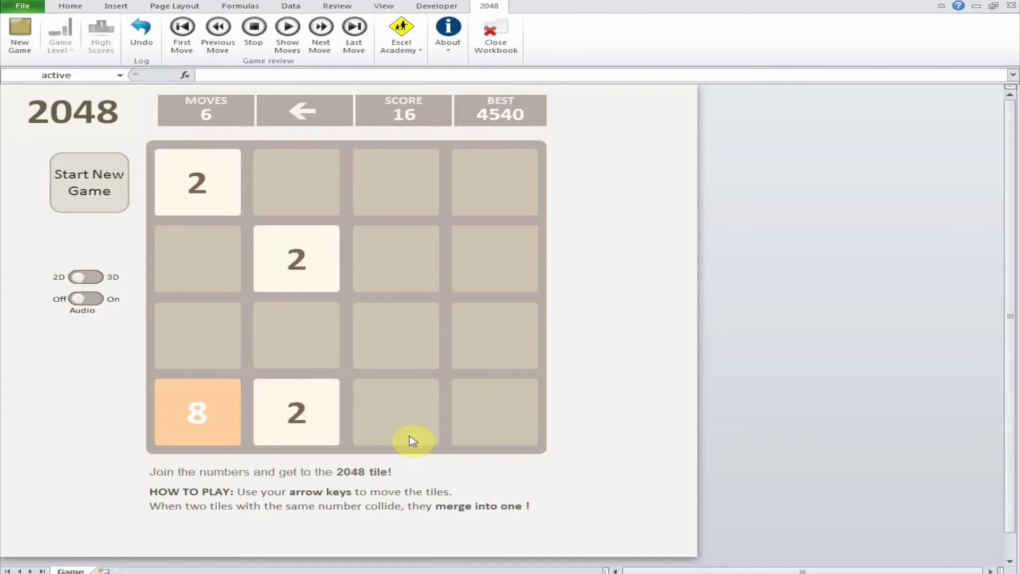
{"action": "key", "text": "up"}
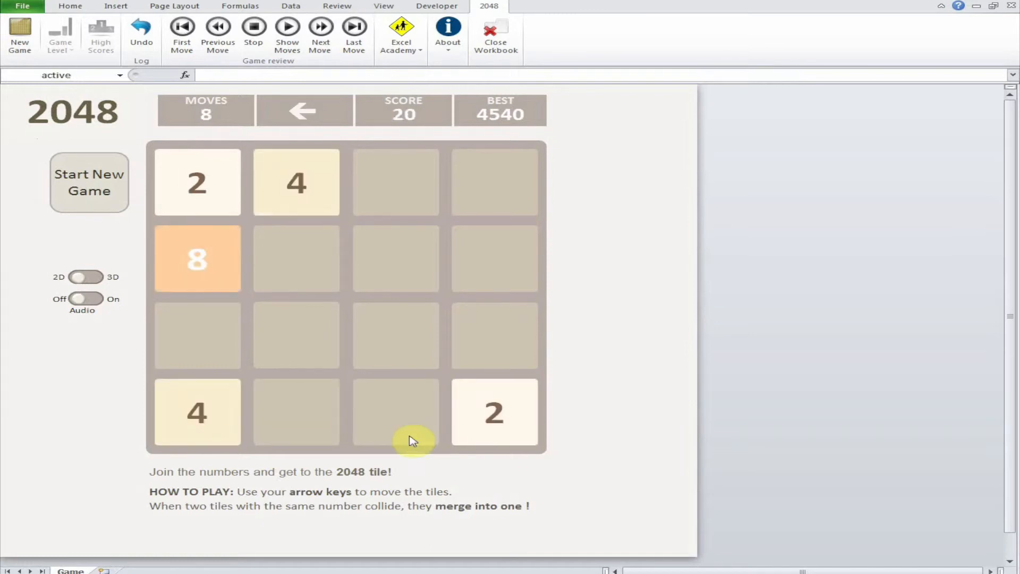
{"action": "key", "text": "Down"}
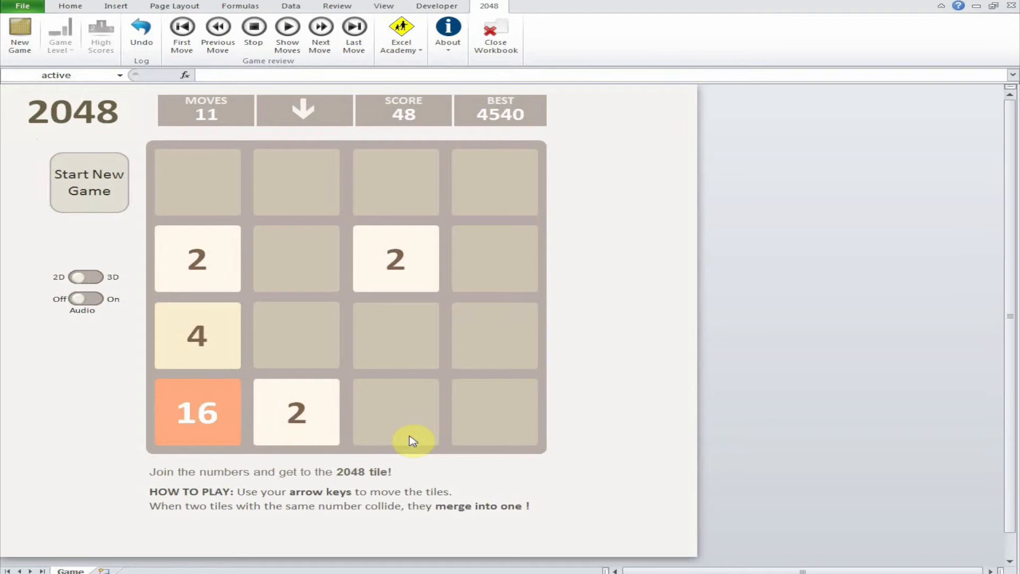
{"action": "mouse_move", "coordinate": [106, 161]}
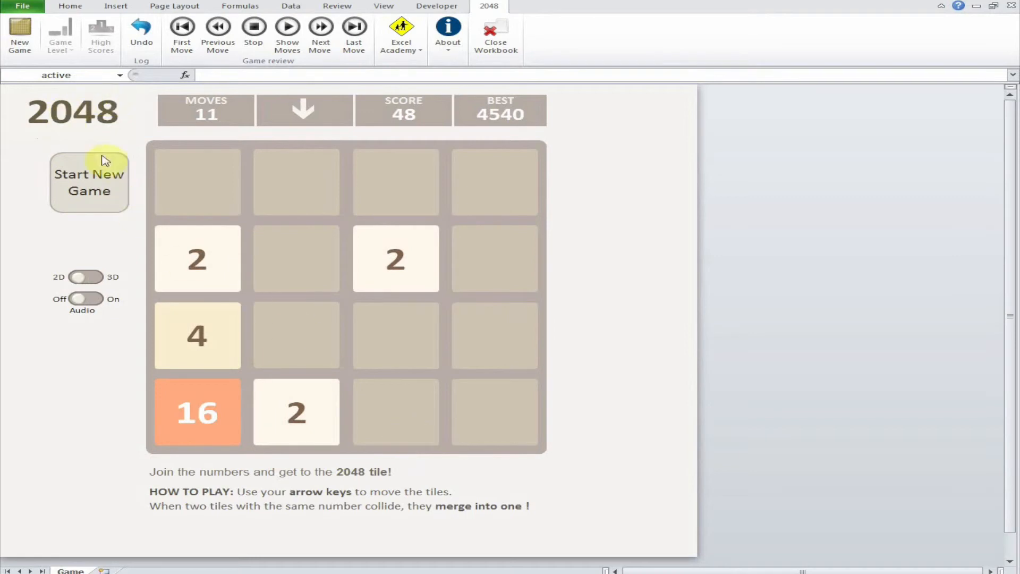
{"action": "mouse_move", "coordinate": [58, 142]}
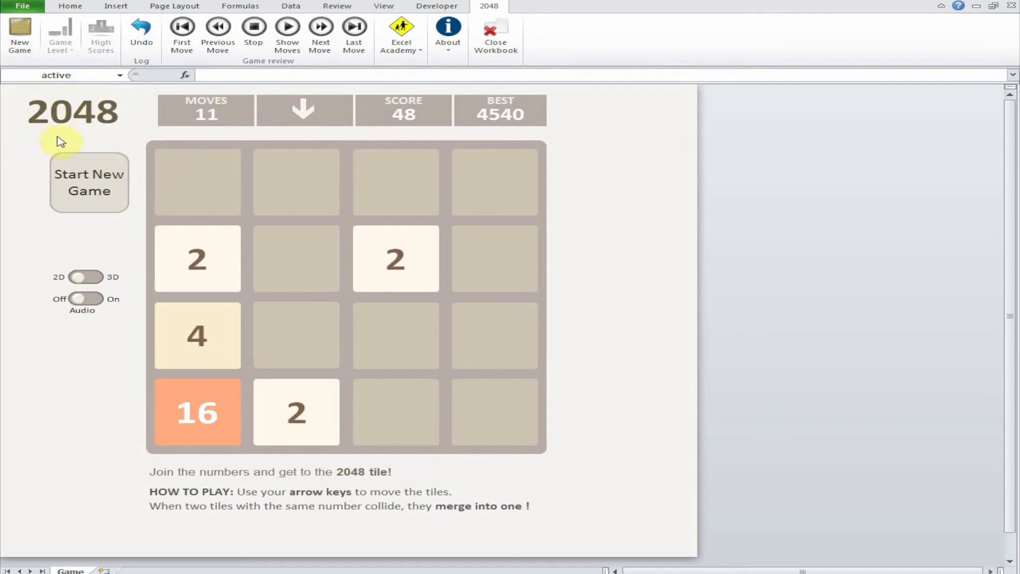
{"action": "mouse_move", "coordinate": [70, 145]}
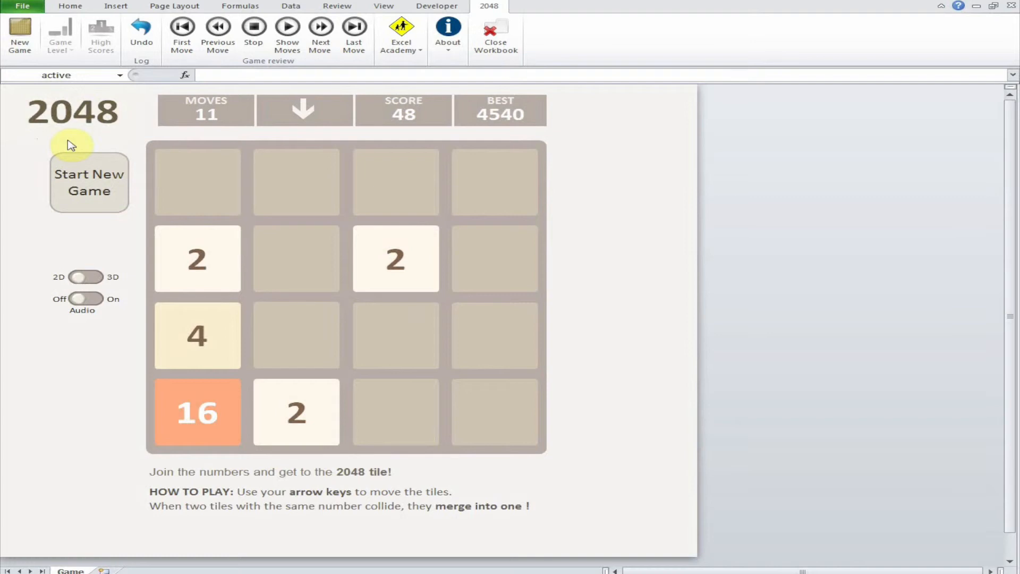
{"action": "mouse_move", "coordinate": [215, 438]}
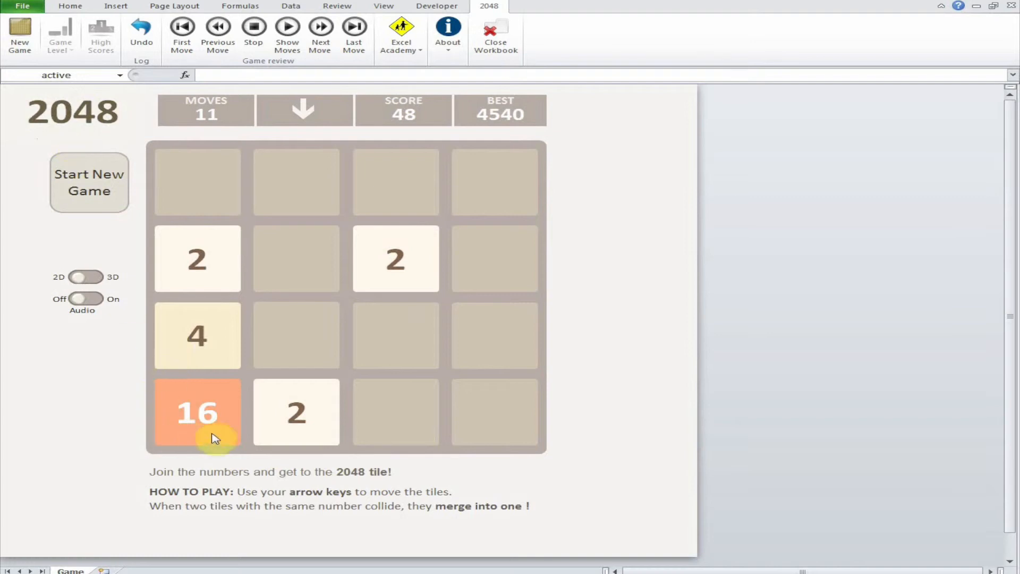
{"action": "mouse_move", "coordinate": [223, 429]}
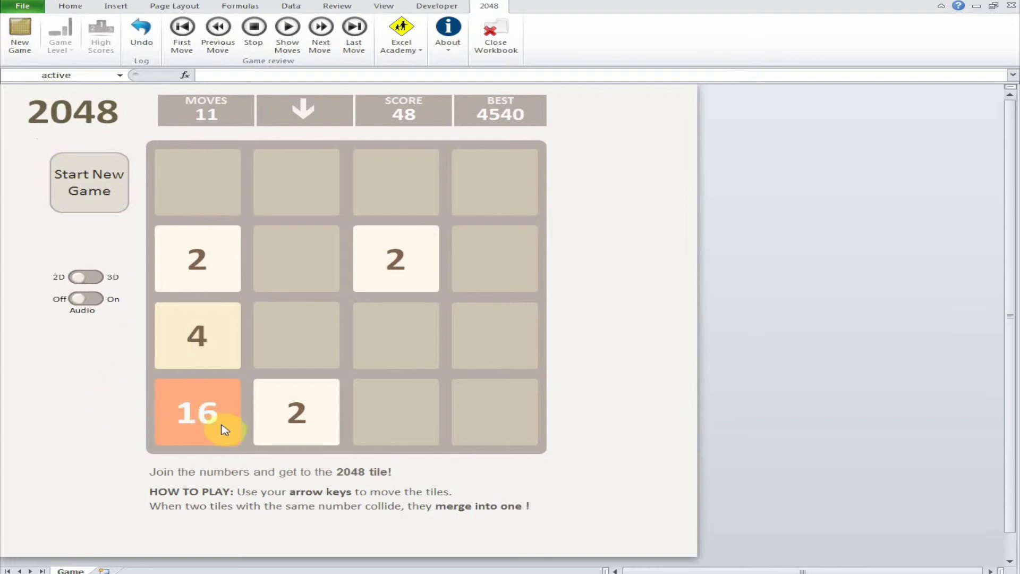
{"action": "mouse_move", "coordinate": [367, 395]}
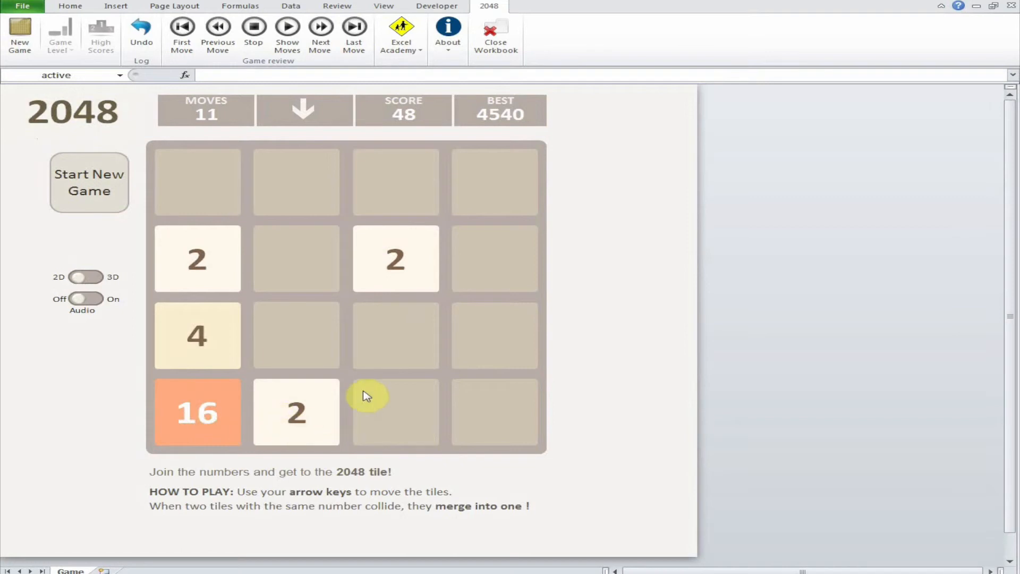
{"action": "mouse_move", "coordinate": [252, 334]}
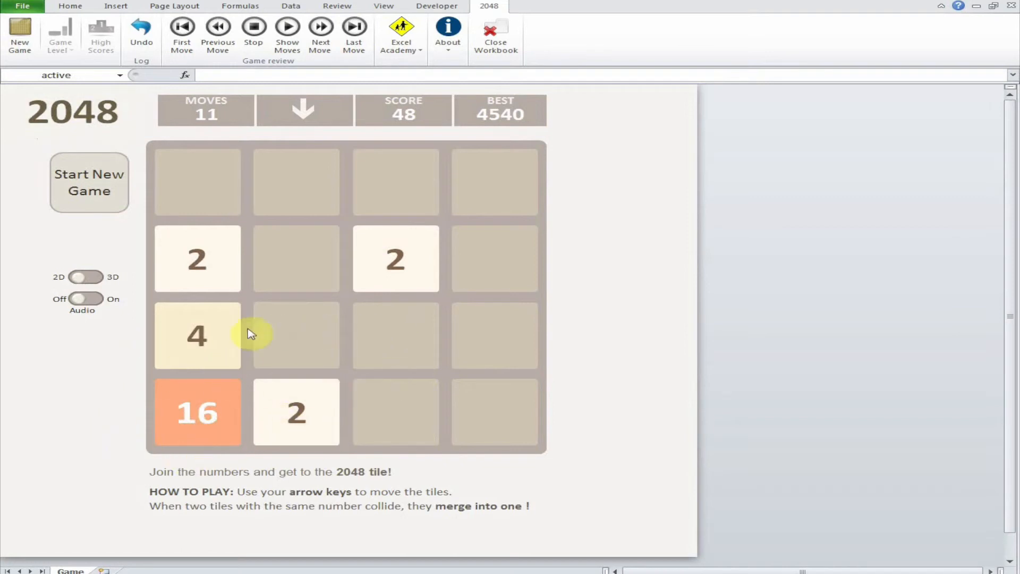
{"action": "mouse_move", "coordinate": [341, 450]}
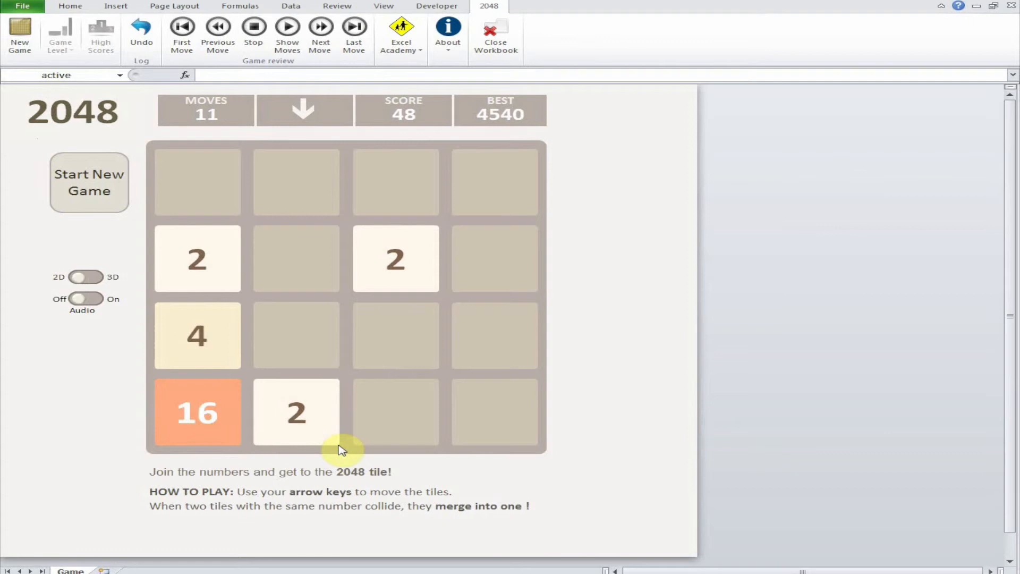
{"action": "mouse_move", "coordinate": [447, 409]}
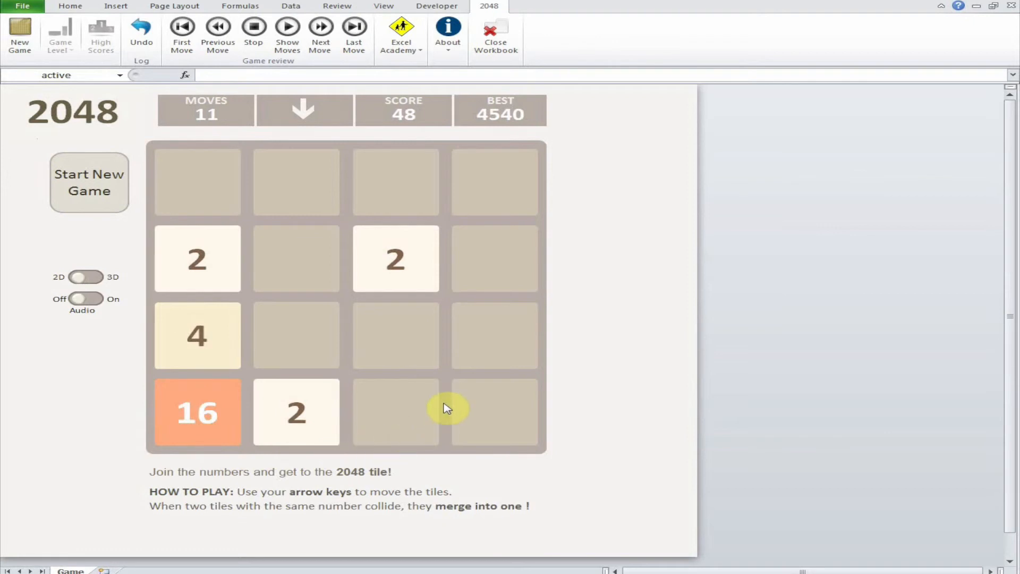
{"action": "mouse_move", "coordinate": [436, 383]}
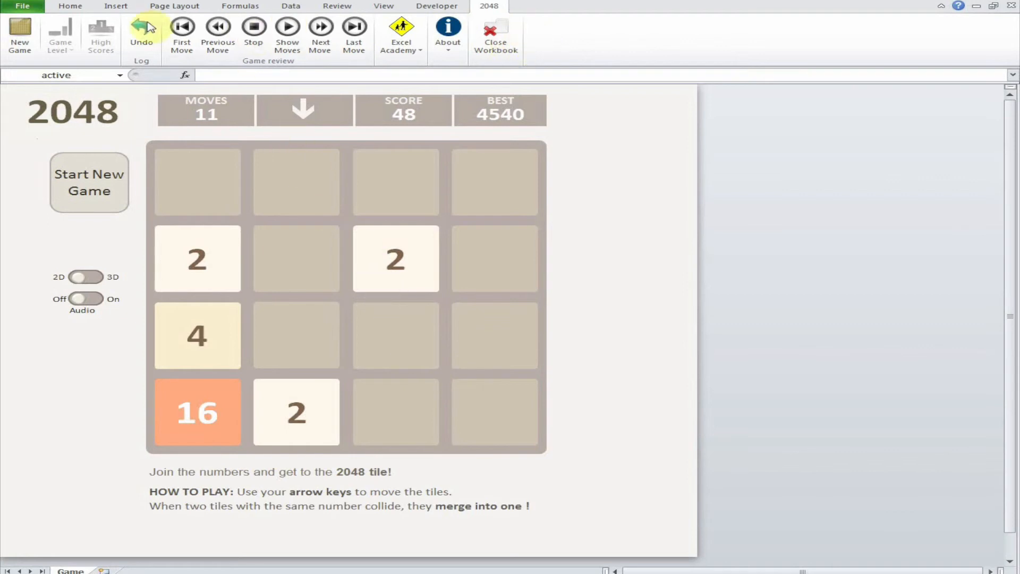
{"action": "mouse_move", "coordinate": [96, 63]}
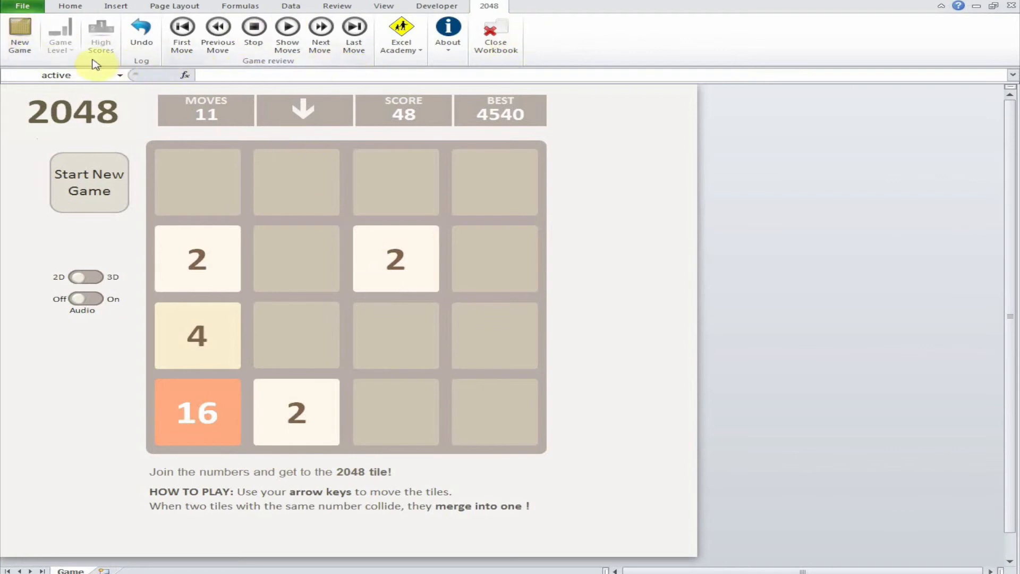
{"action": "mouse_move", "coordinate": [104, 205]}
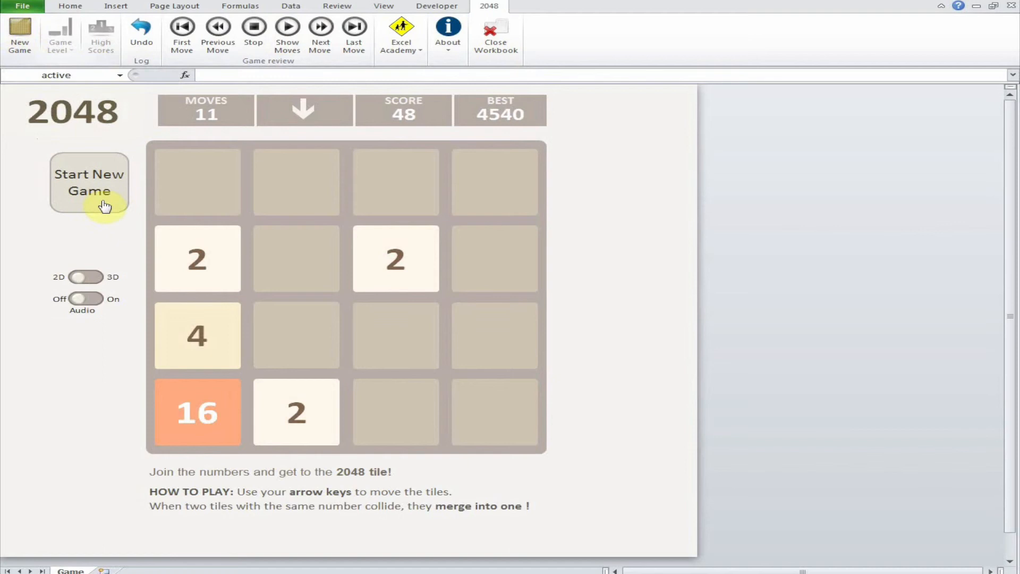
{"action": "mouse_move", "coordinate": [98, 166]}
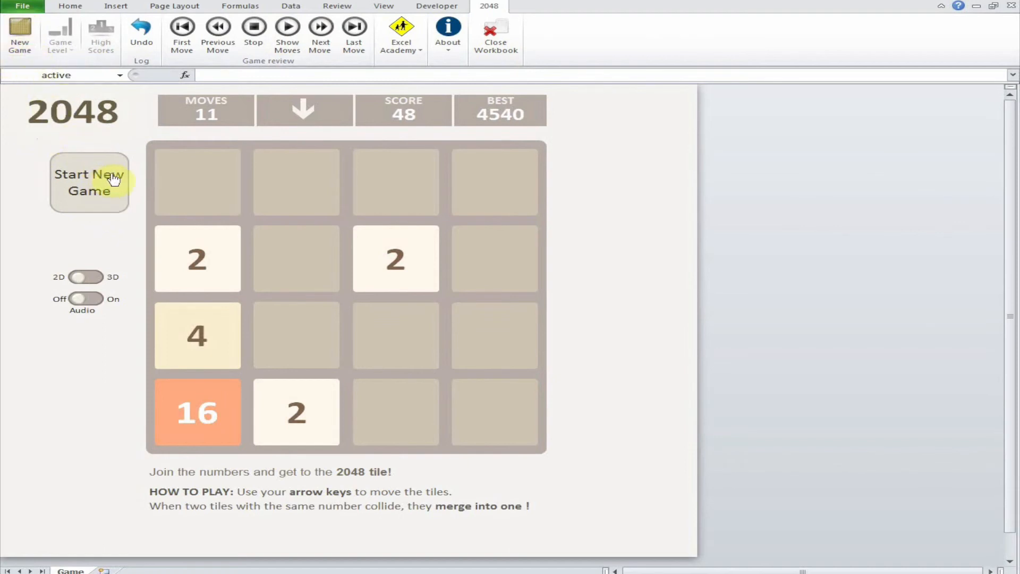
{"action": "mouse_move", "coordinate": [290, 6]}
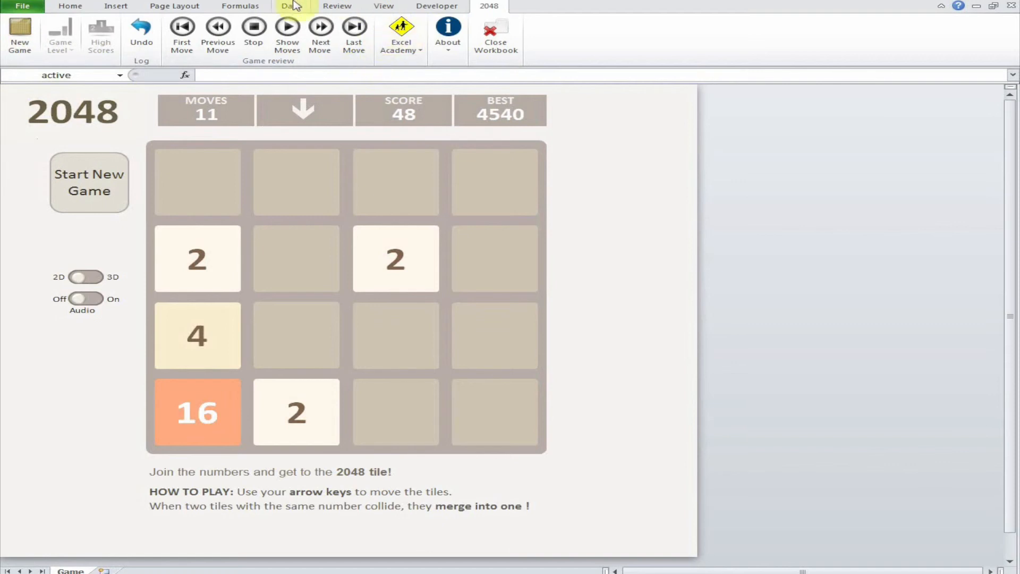
{"action": "mouse_move", "coordinate": [311, 70]}
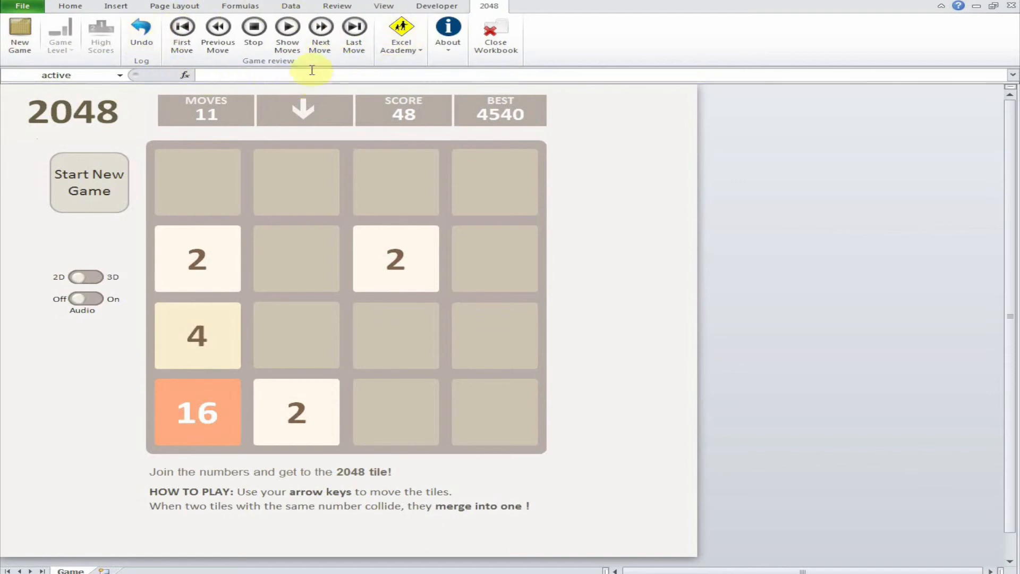
{"action": "mouse_move", "coordinate": [217, 32]}
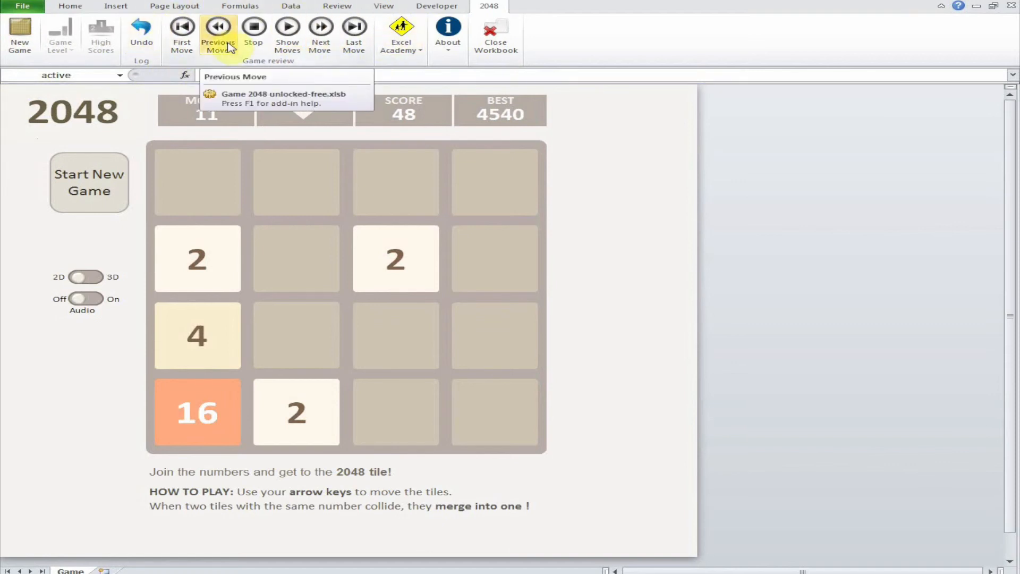
{"action": "mouse_move", "coordinate": [249, 76]}
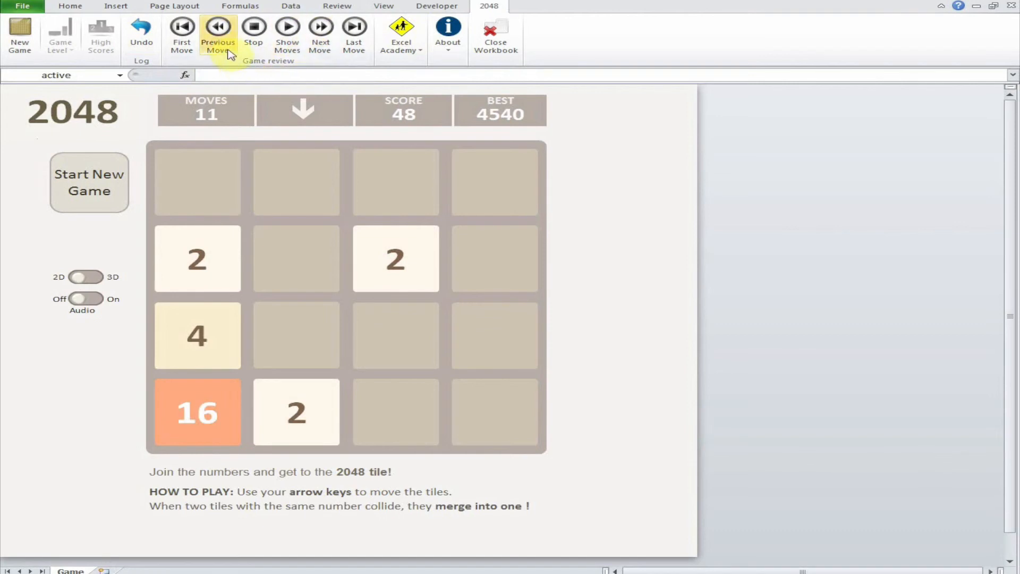
Step: Replay the stored moves from the start and step forward to move 11
{"action": "left_click", "coordinate": [218, 32]}
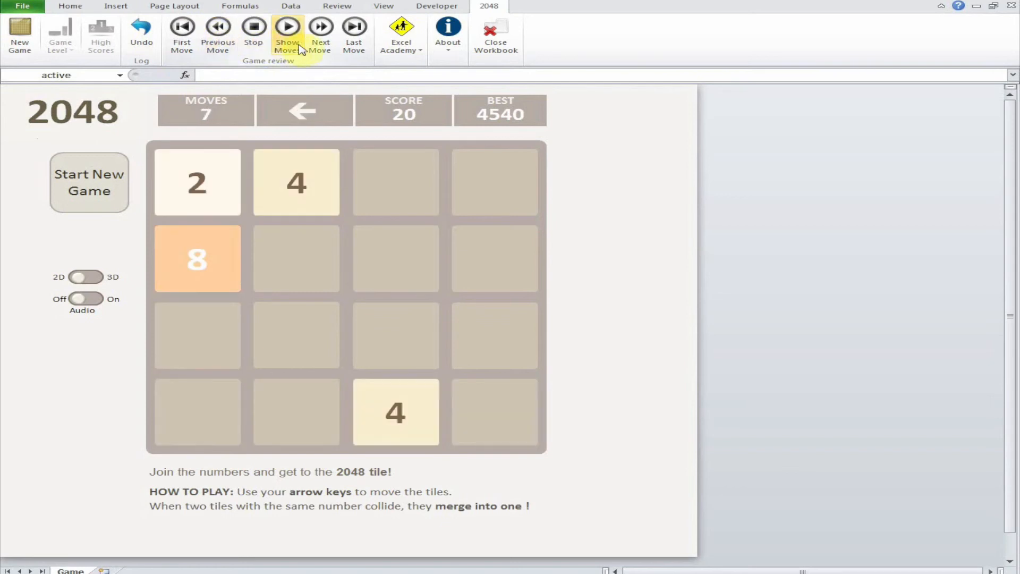
{"action": "left_click", "coordinate": [320, 36]}
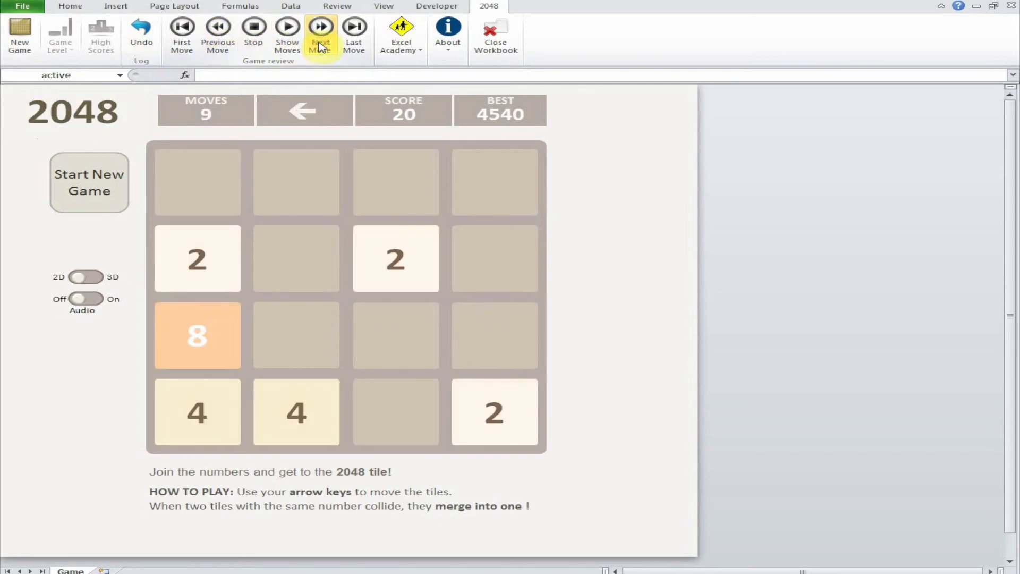
{"action": "mouse_move", "coordinate": [218, 36]}
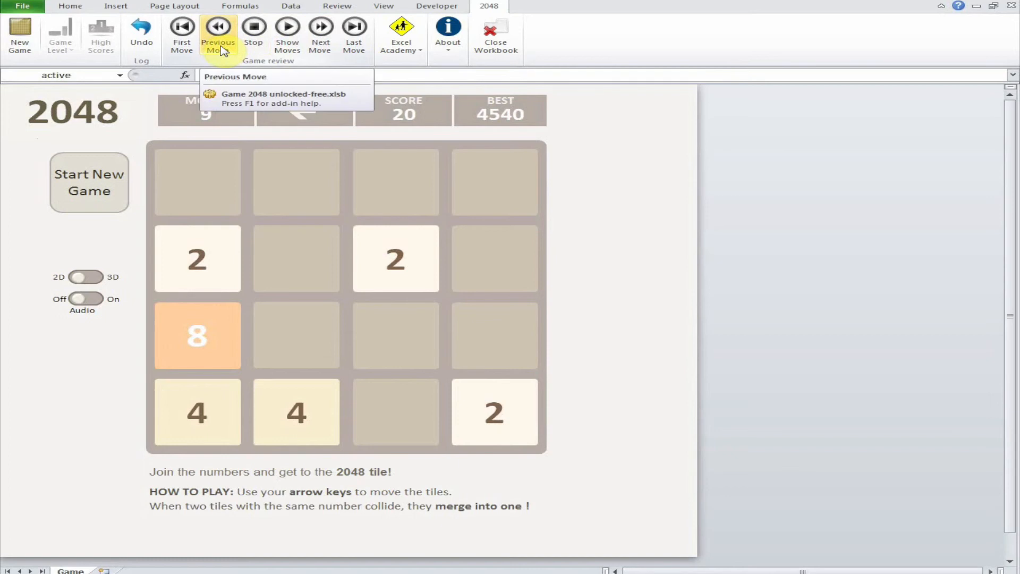
{"action": "left_click", "coordinate": [320, 36]}
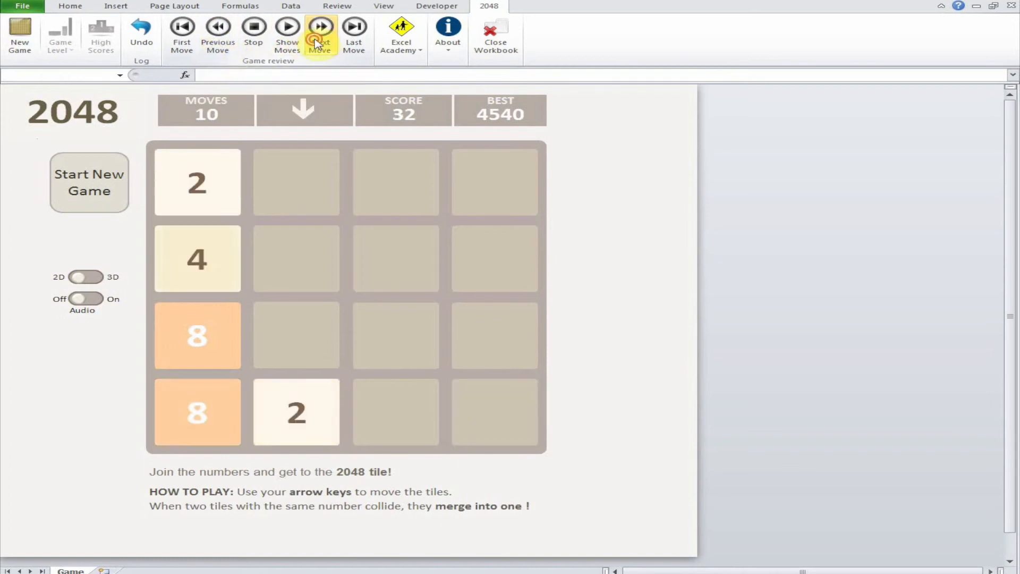
{"action": "left_click", "coordinate": [319, 32]}
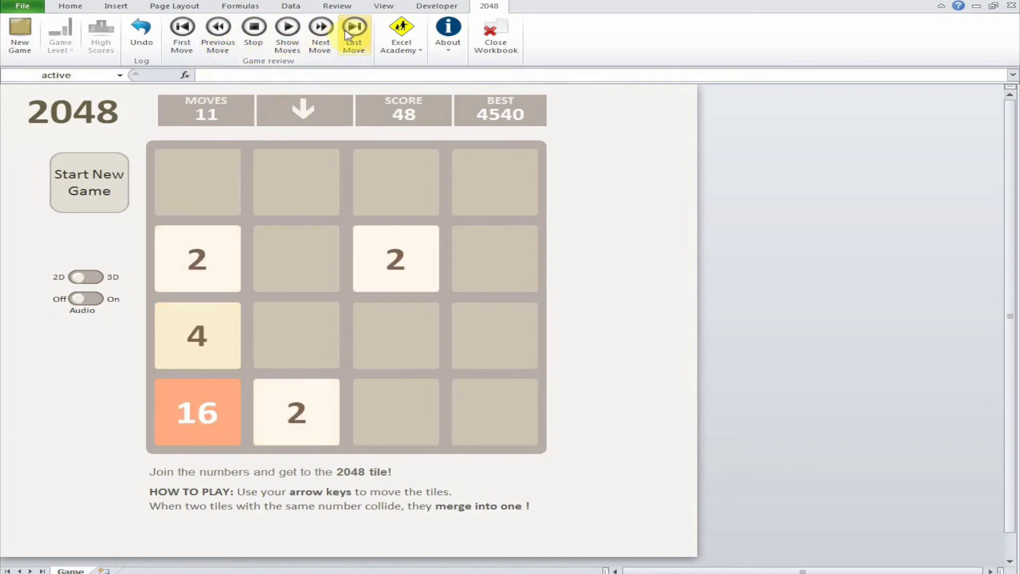
Step: Dismiss the last-move message and step back to move 9 with 20 points
{"action": "left_click", "coordinate": [353, 32]}
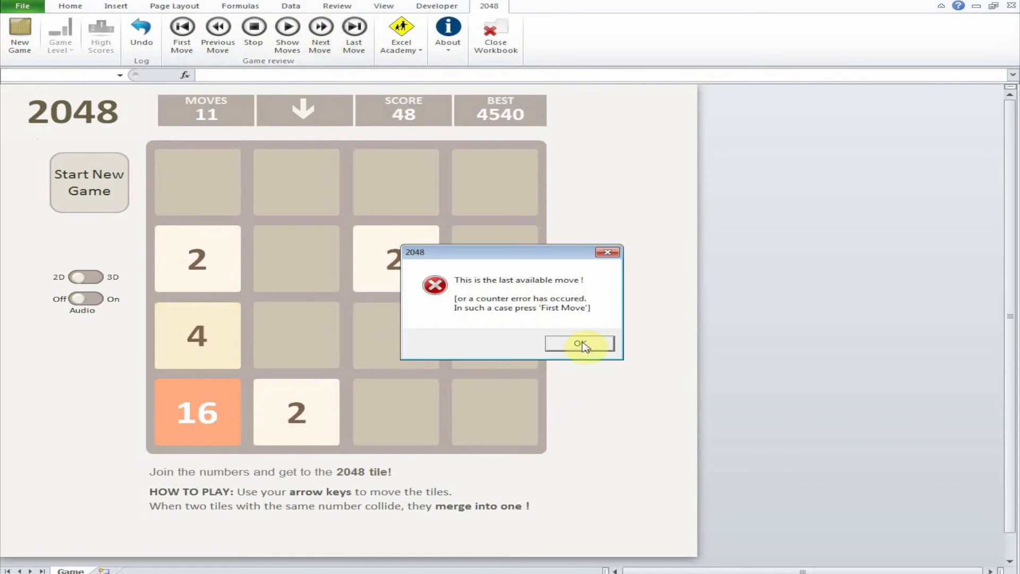
{"action": "left_click", "coordinate": [580, 343]}
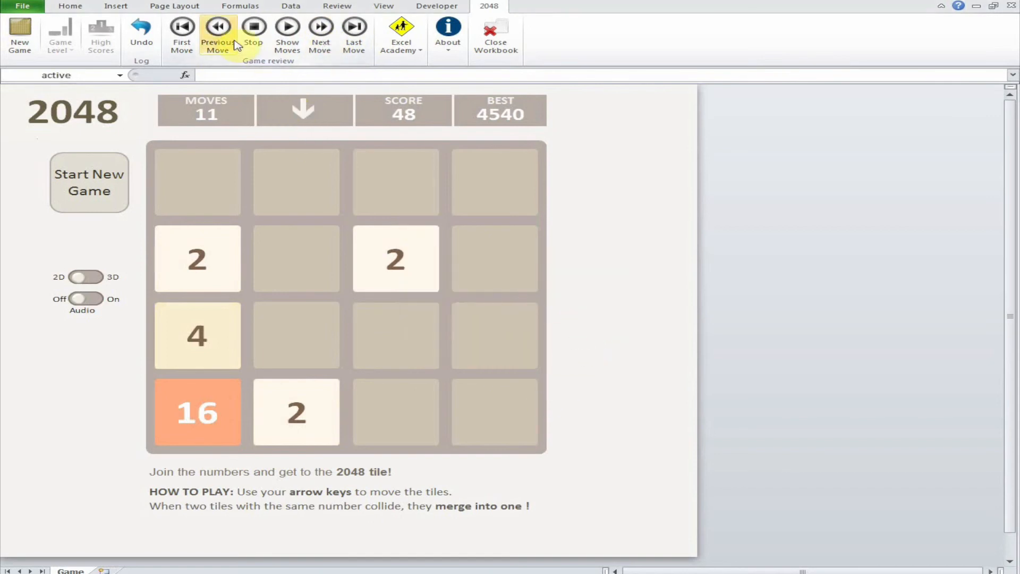
{"action": "left_click", "coordinate": [218, 36]}
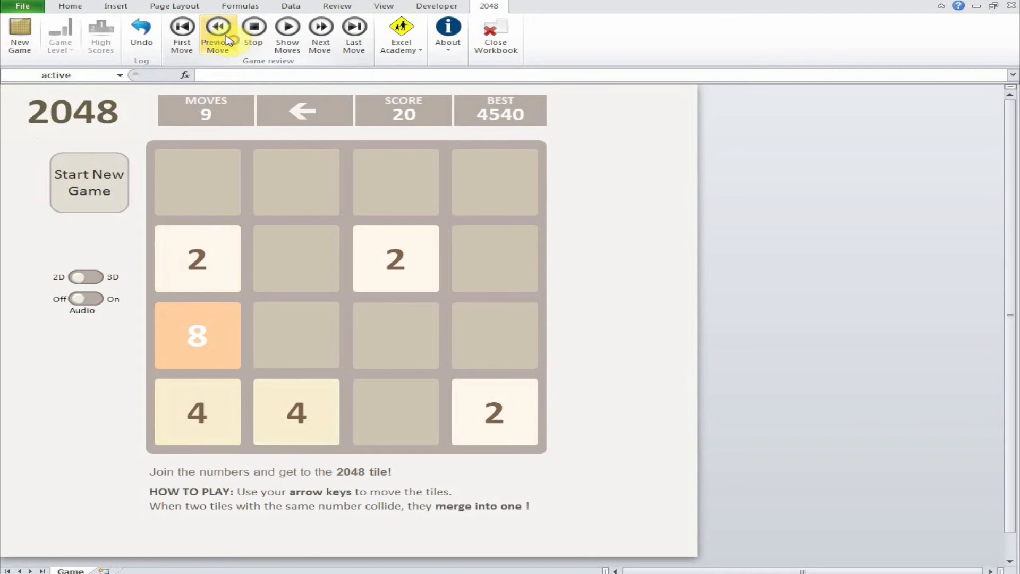
{"action": "mouse_move", "coordinate": [276, 453]}
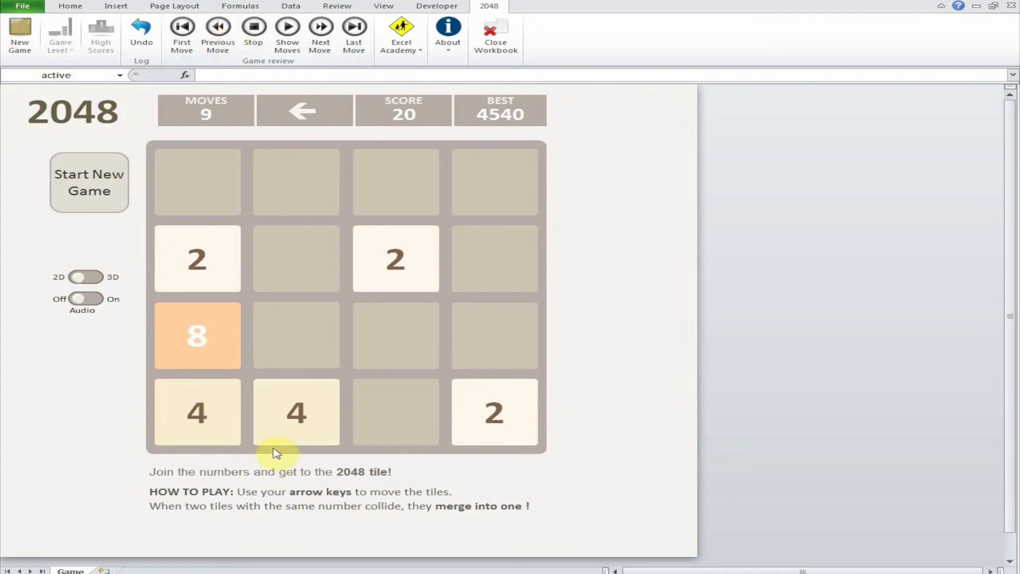
{"action": "mouse_move", "coordinate": [165, 89]}
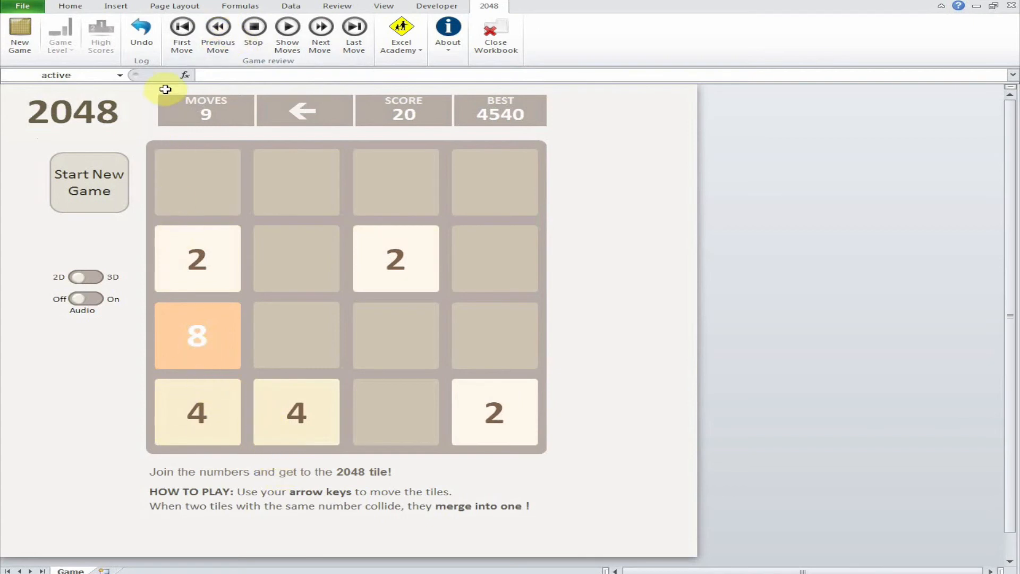
{"action": "mouse_move", "coordinate": [141, 34]}
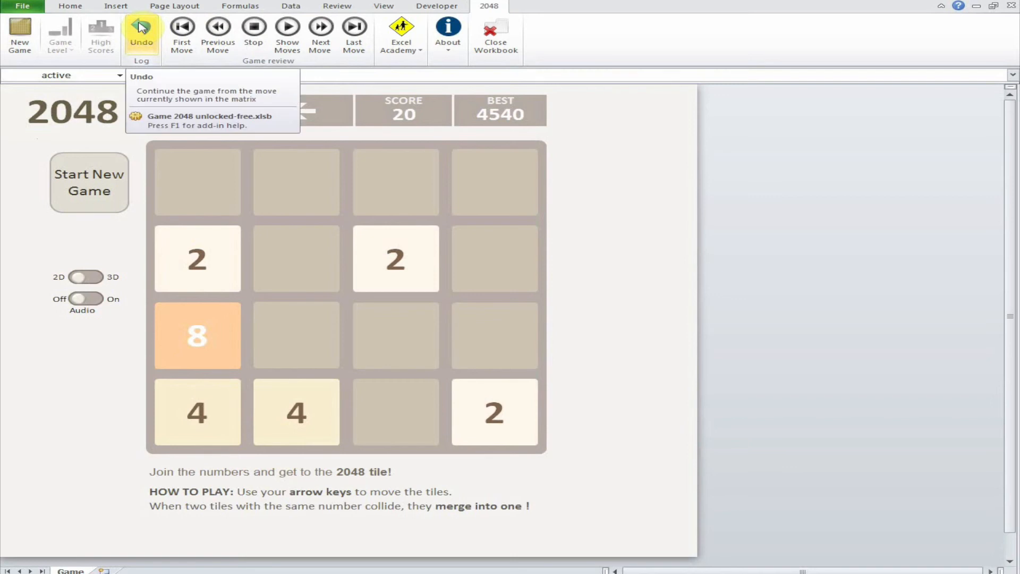
Step: Undo from move 9 on the 2048 tab, confirming deletion of the later stored moves
{"action": "left_click", "coordinate": [141, 34]}
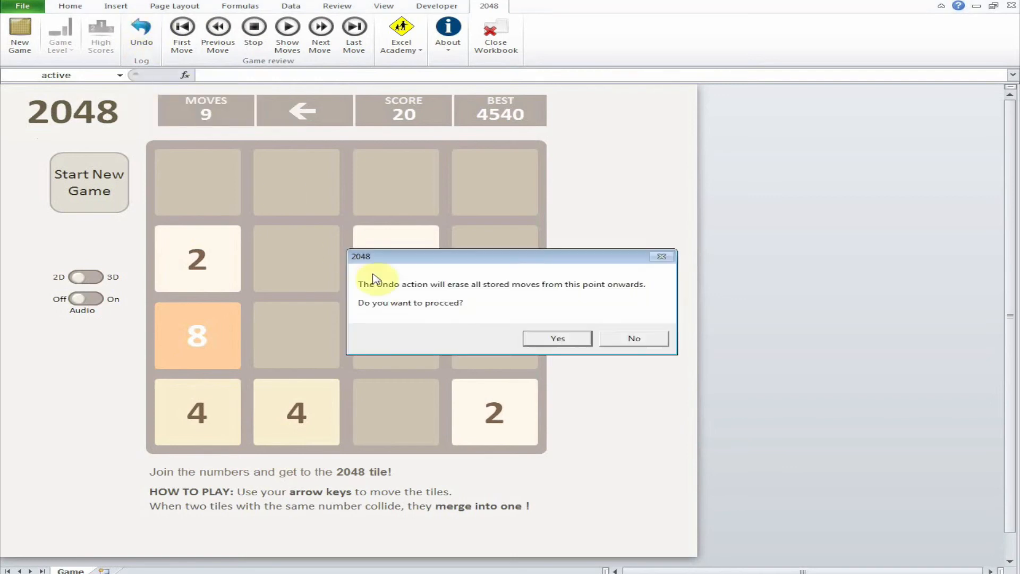
{"action": "mouse_move", "coordinate": [523, 301]}
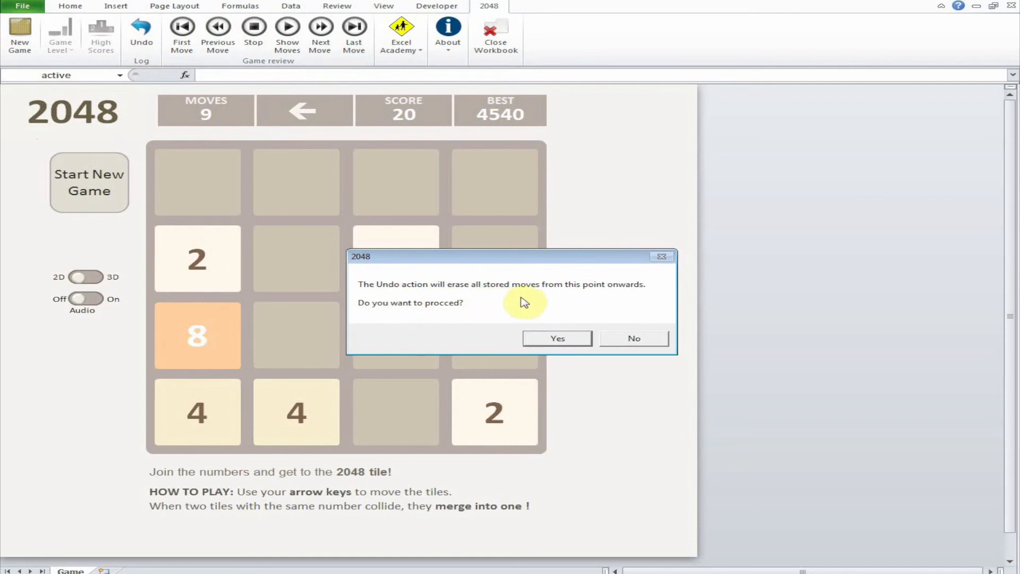
{"action": "left_click", "coordinate": [556, 338]}
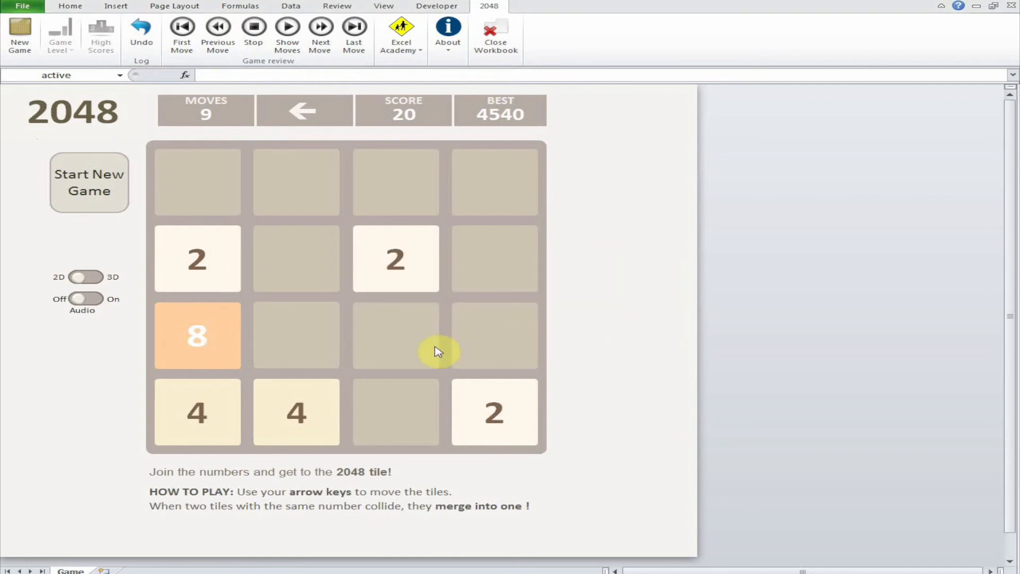
Step: Slide tiles right, left, right and up to reach move 15, 64 points and a 16 tile
{"action": "key", "text": "Right"}
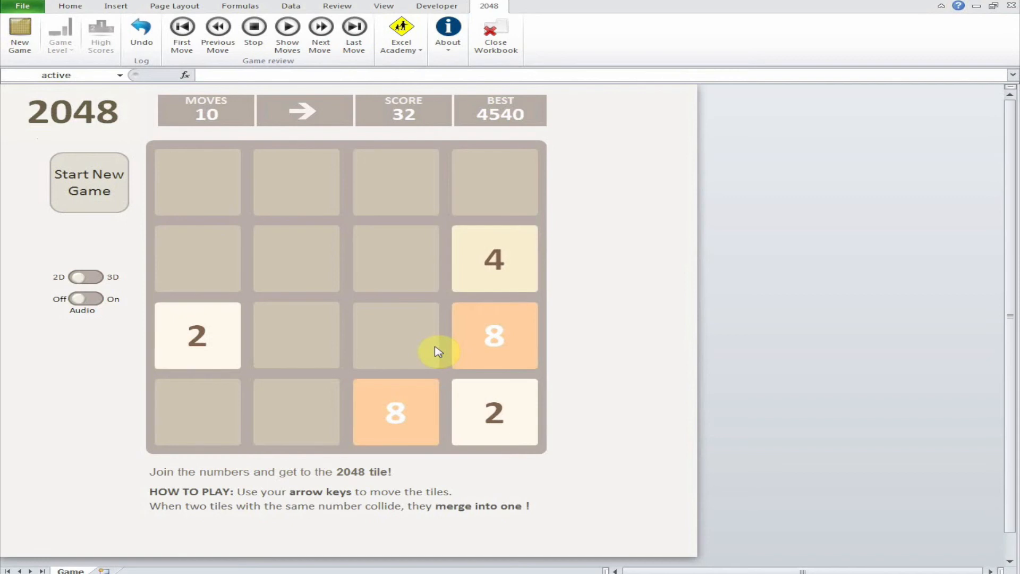
{"action": "key", "text": "Left"}
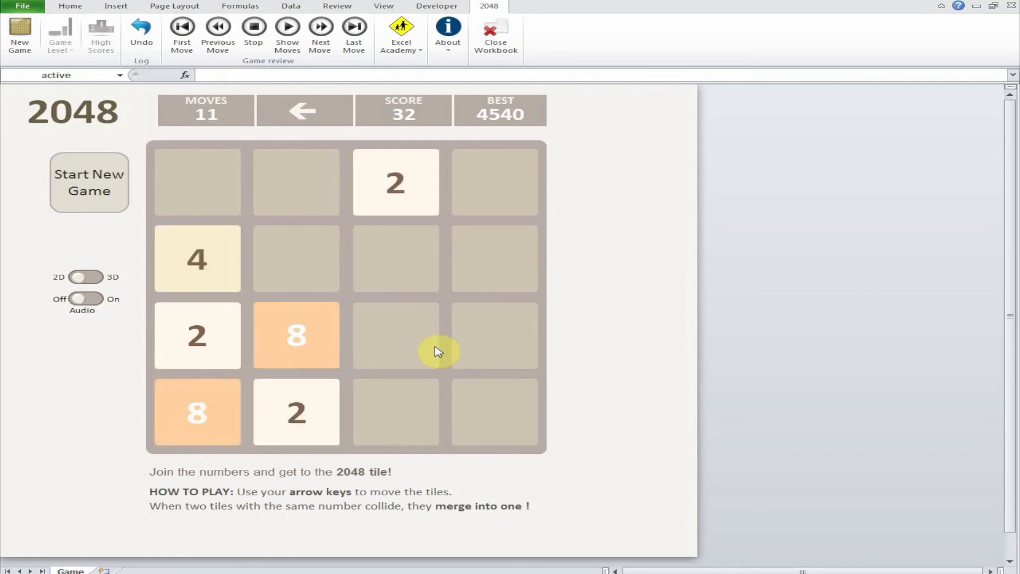
{"action": "key", "text": "Right"}
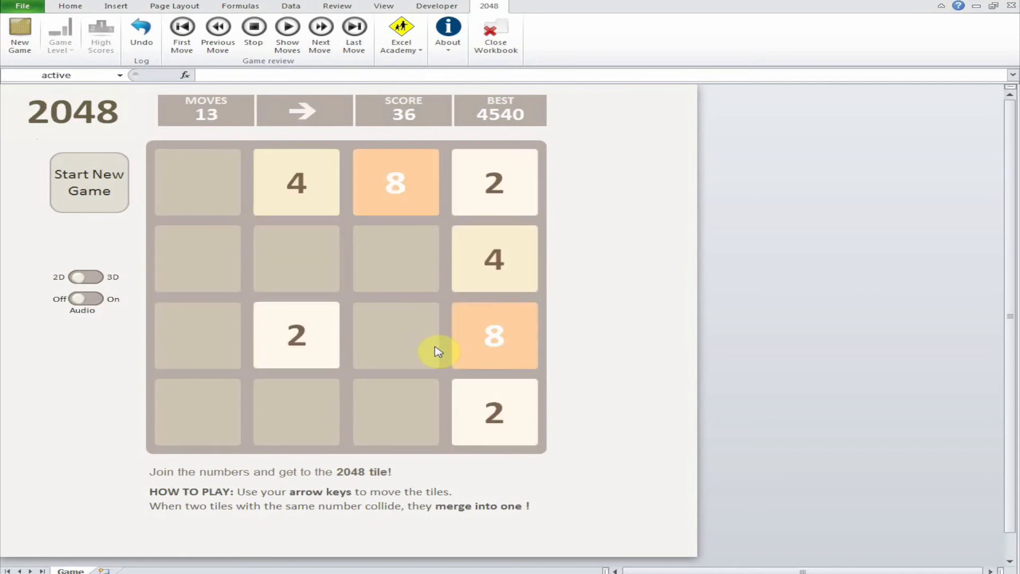
{"action": "key", "text": "up"}
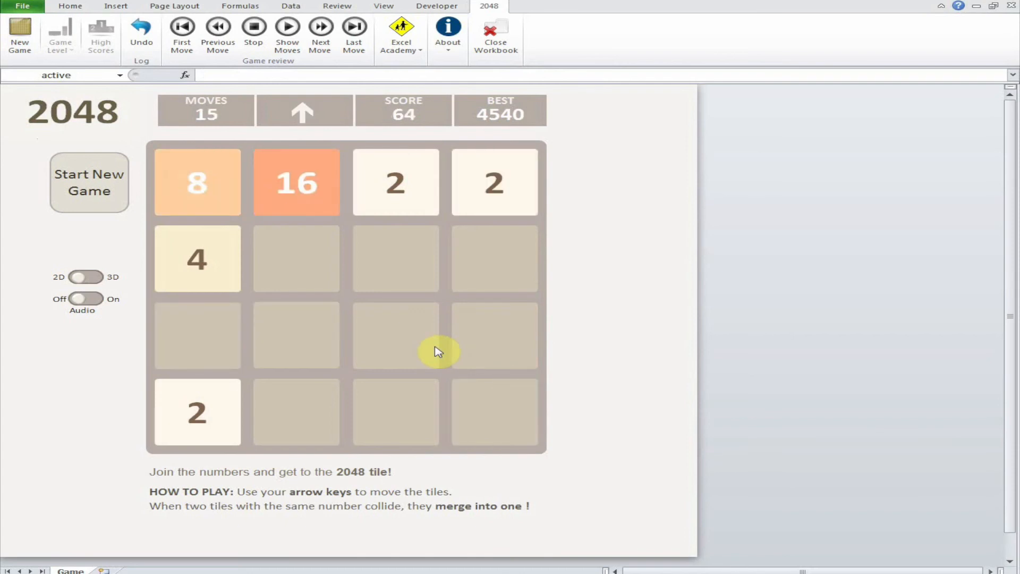
{"action": "mouse_move", "coordinate": [401, 36]}
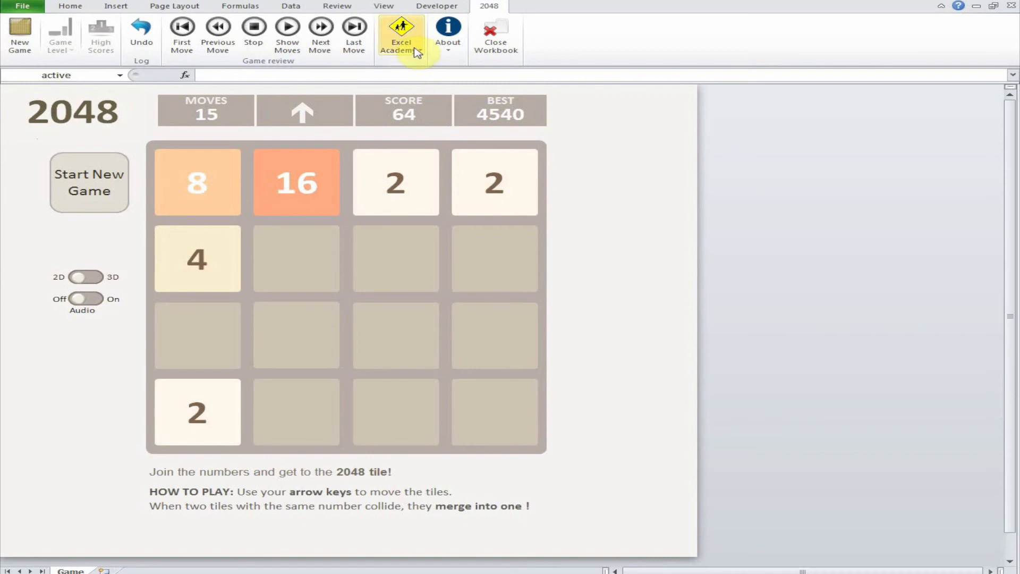
{"action": "mouse_move", "coordinate": [454, 118]}
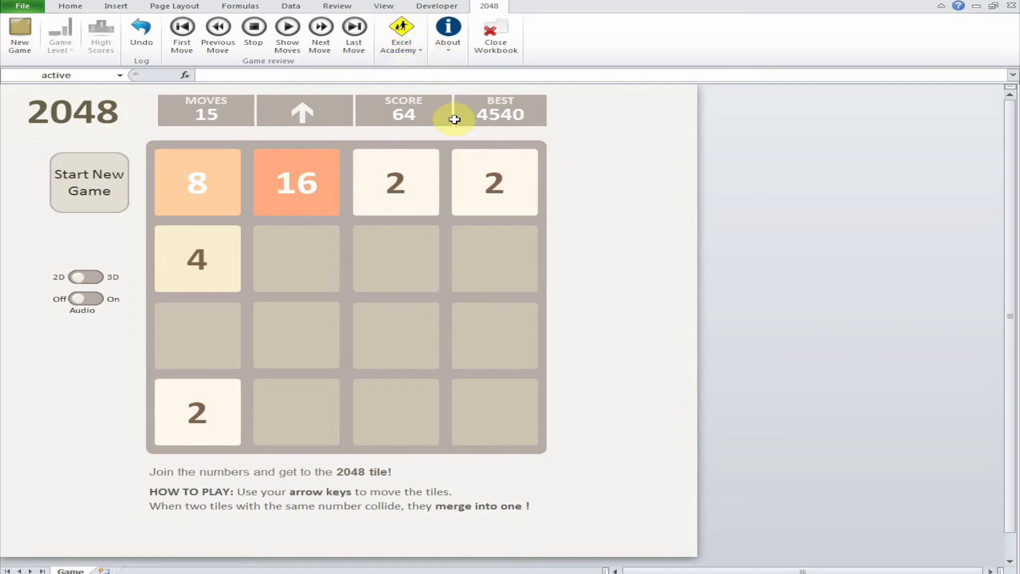
{"action": "mouse_move", "coordinate": [580, 287]}
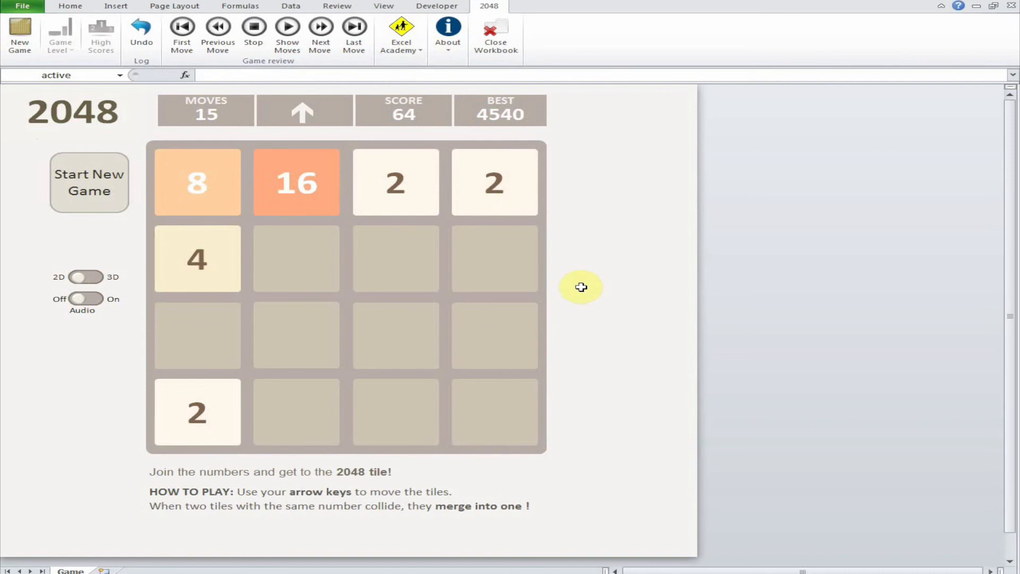
{"action": "mouse_move", "coordinate": [987, 20]}
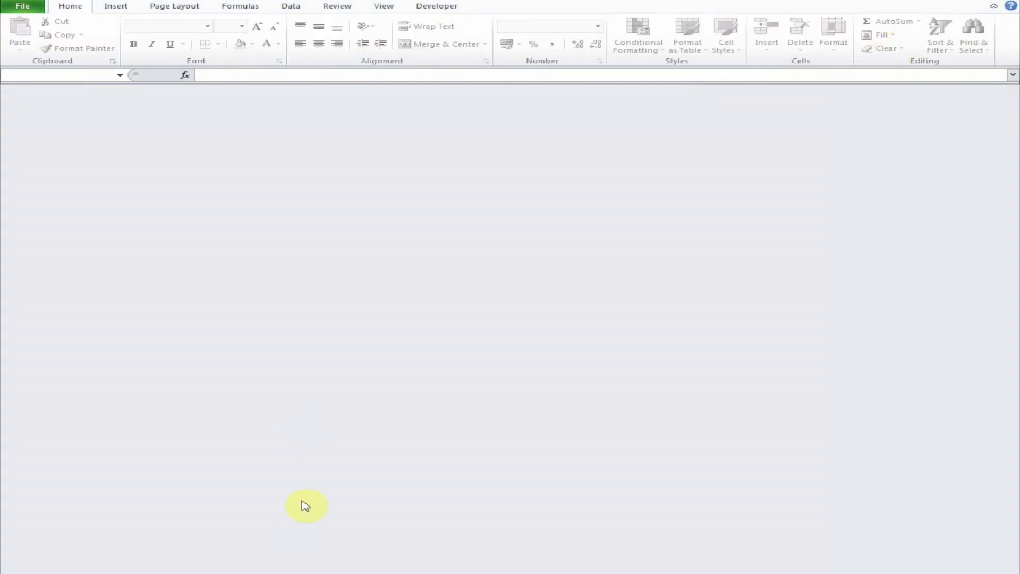
{"action": "mouse_move", "coordinate": [289, 410]}
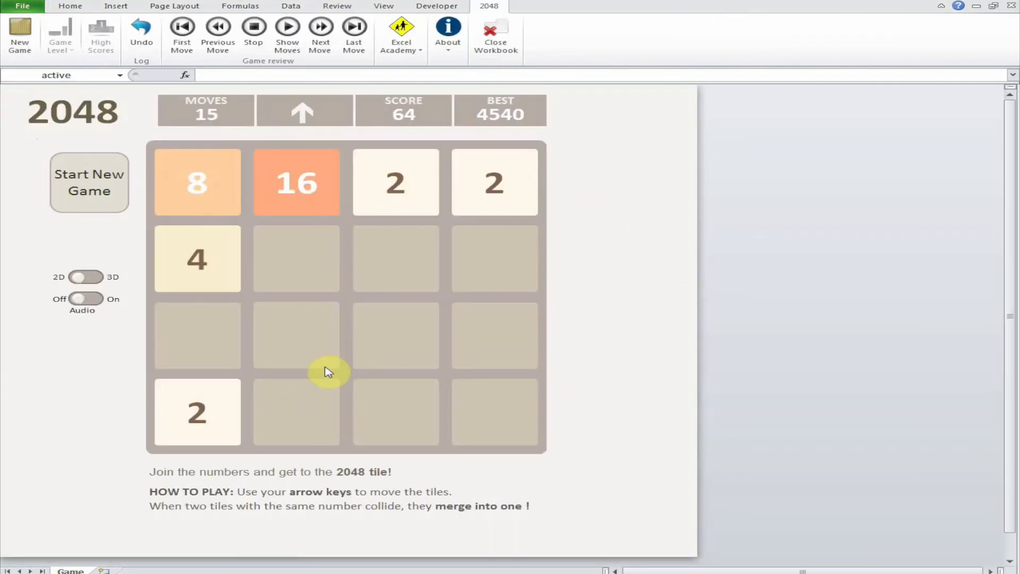
{"action": "mouse_move", "coordinate": [550, 460]}
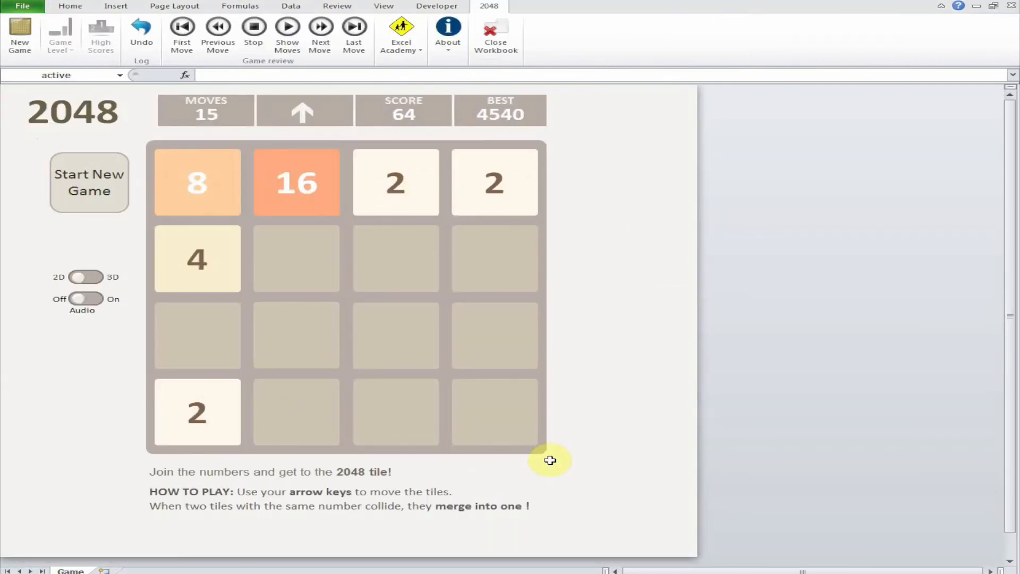
{"action": "mouse_move", "coordinate": [325, 411]}
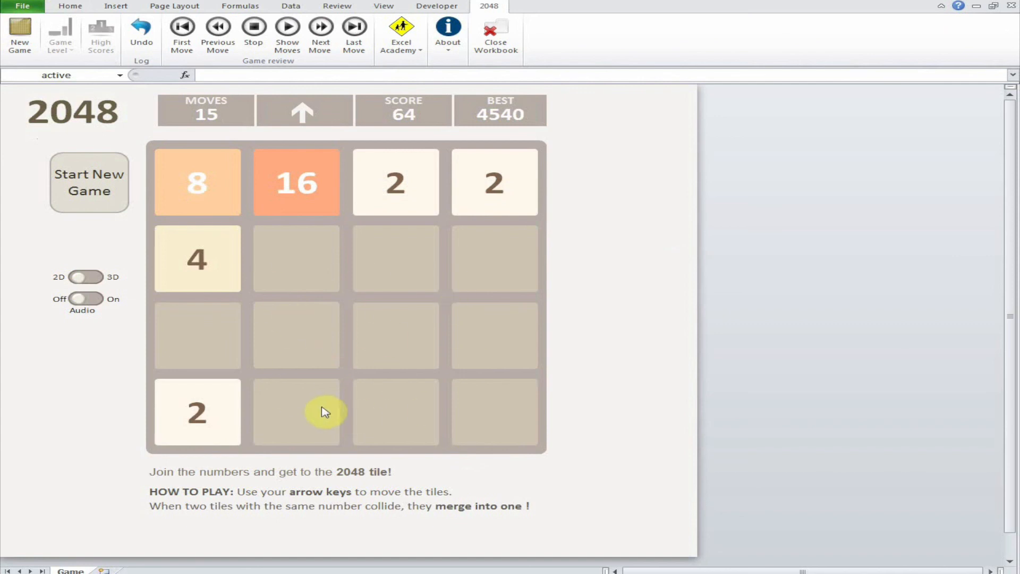
Step: Reopen Game 2048 from File > Recent, restoring the saved game at move 15 with 64 points
{"action": "left_click", "coordinate": [218, 35]}
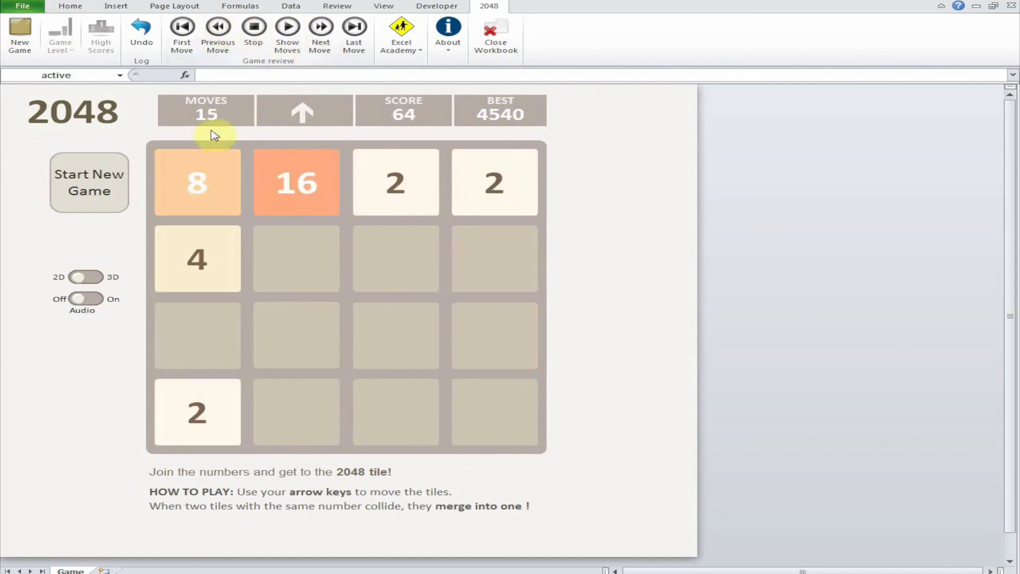
{"action": "mouse_move", "coordinate": [328, 432]}
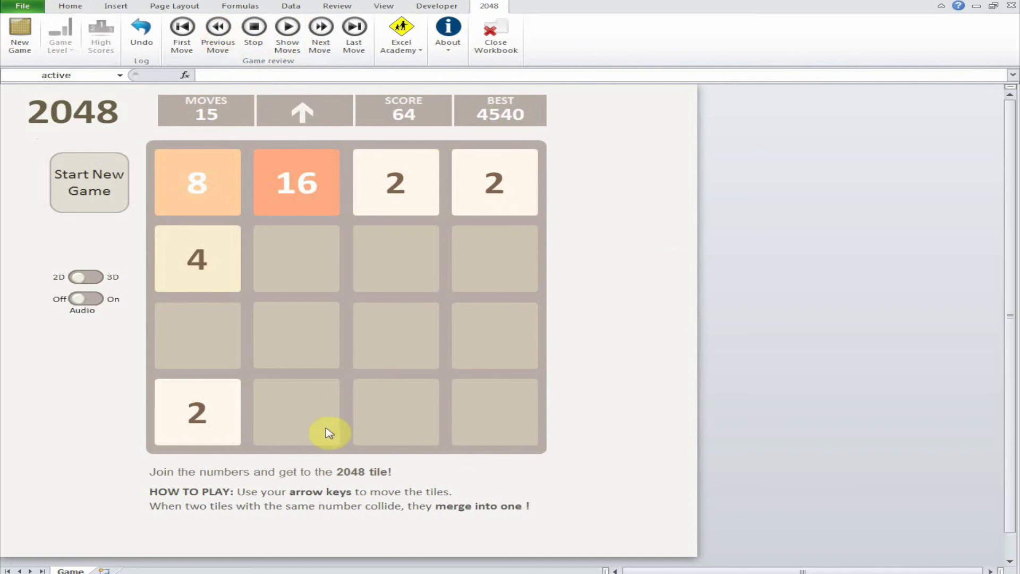